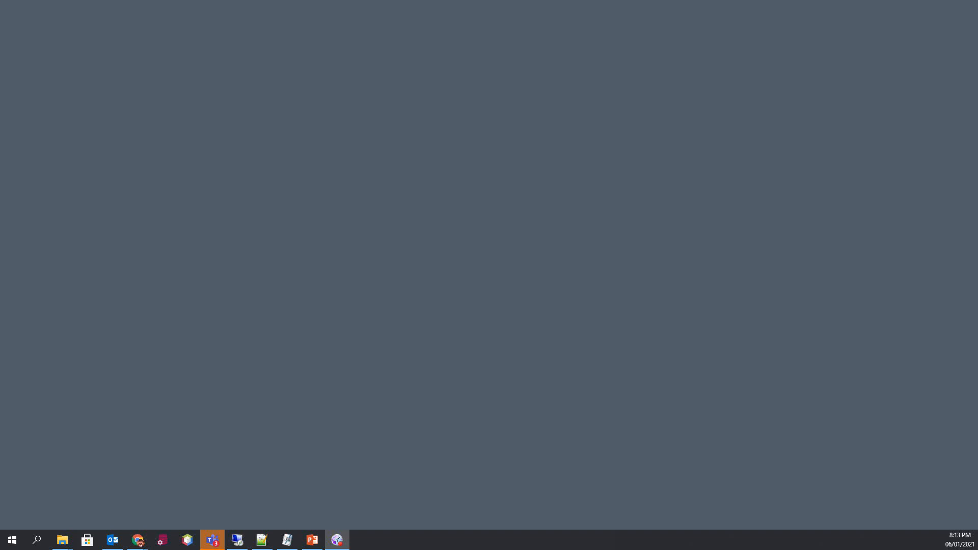
# Step: Download the Keycloak 12.0.1 server ZIP from the keycloak.org Downloads page in Chrome
pyautogui.click(137, 540)
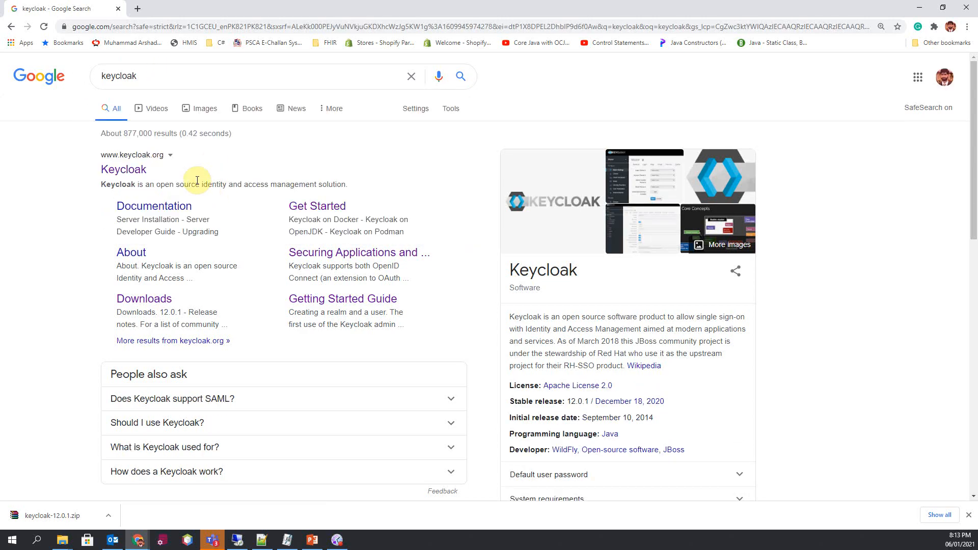
pyautogui.click(123, 169)
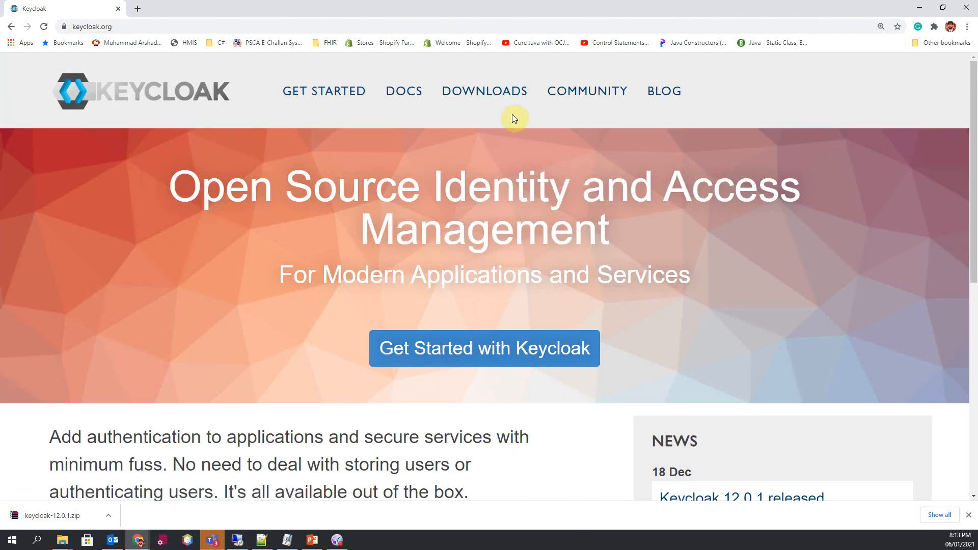
pyautogui.click(484, 91)
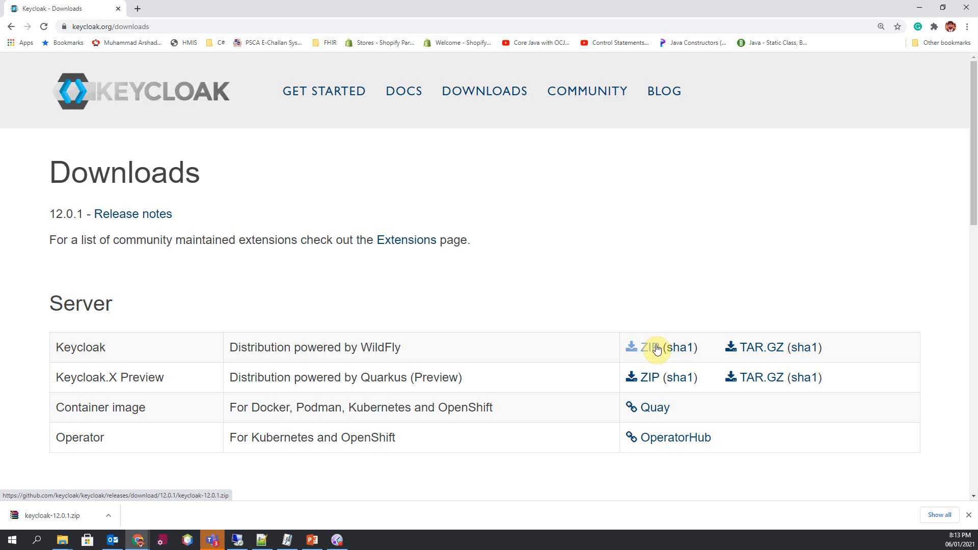
pyautogui.click(650, 346)
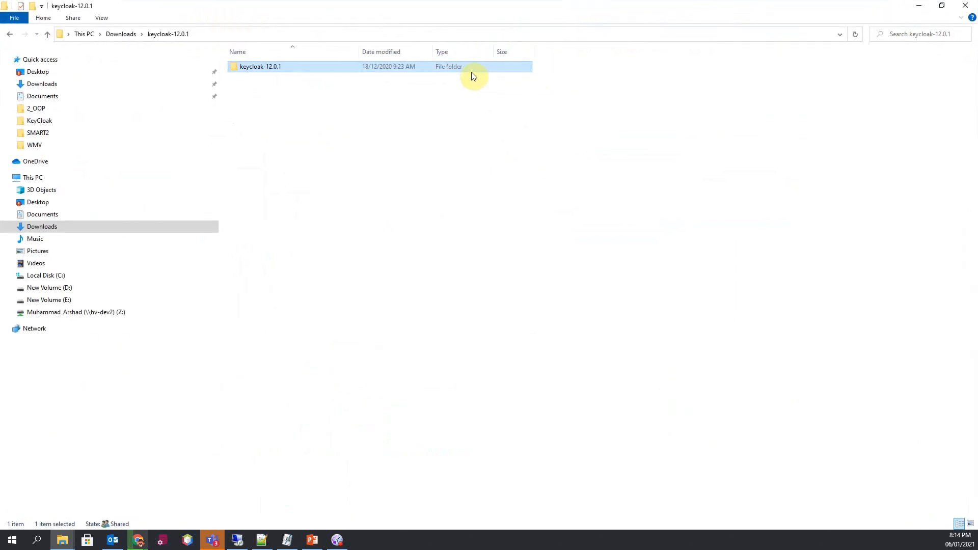
pyautogui.moveTo(261, 66)
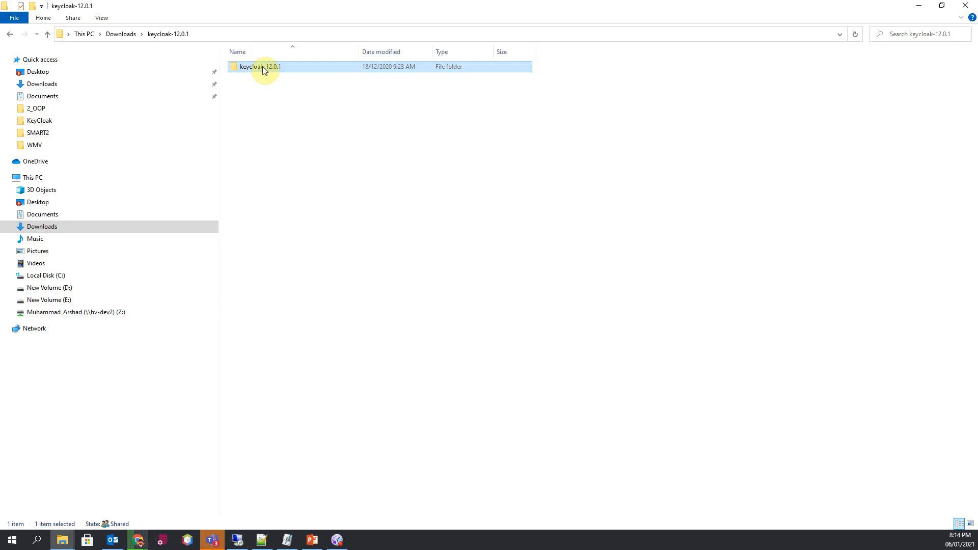
# Step: Go into keycloak-12.0.1\bin and run standalone.bat to start the server
pyautogui.doubleClick(261, 67)
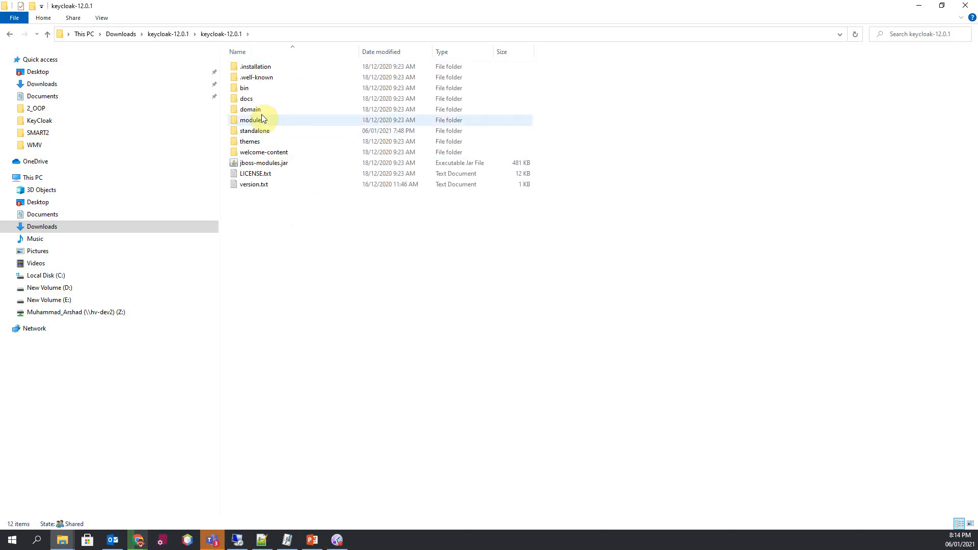
pyautogui.doubleClick(249, 119)
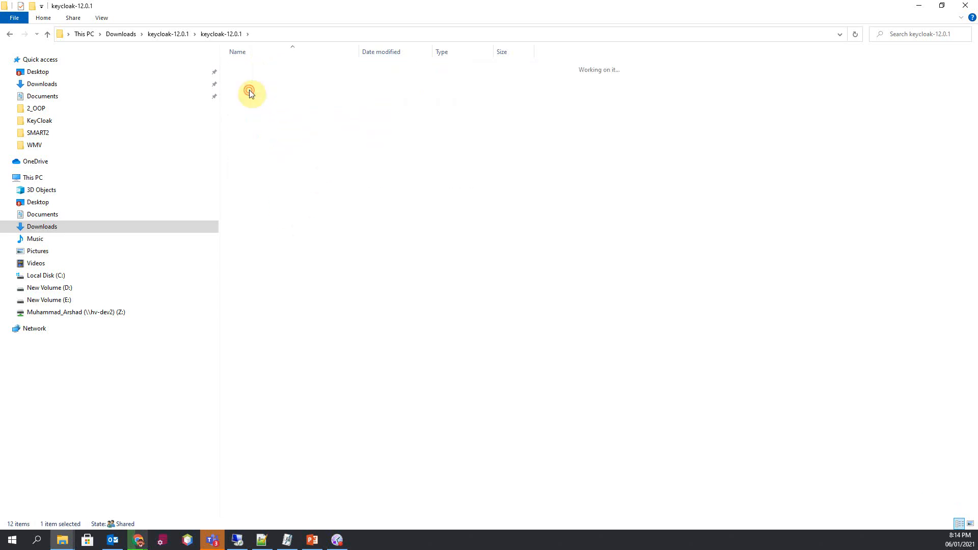
pyautogui.doubleClick(249, 92)
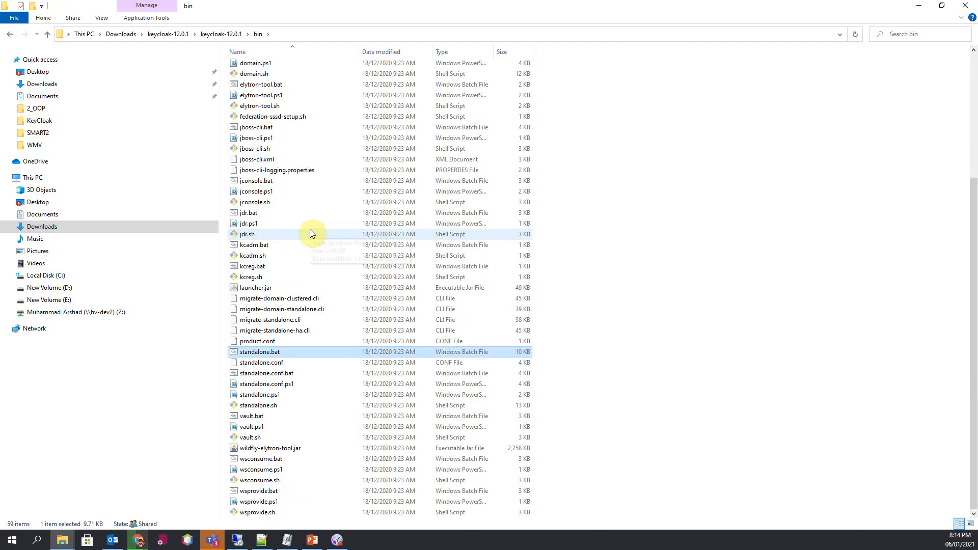
pyautogui.moveTo(280, 352)
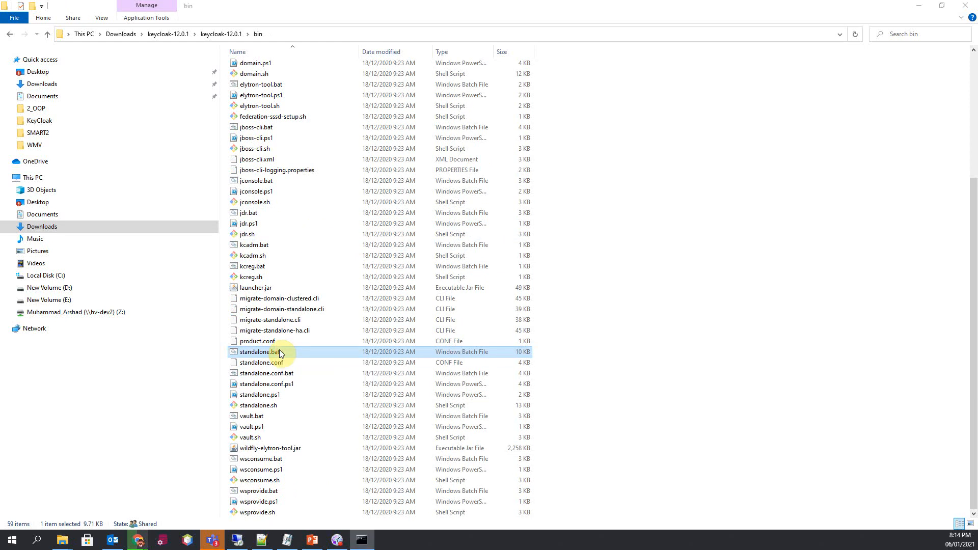
# Step: Maximize the server console and scroll the startup log reporting 127.0.0.1:8080 in use
pyautogui.doubleClick(257, 351)
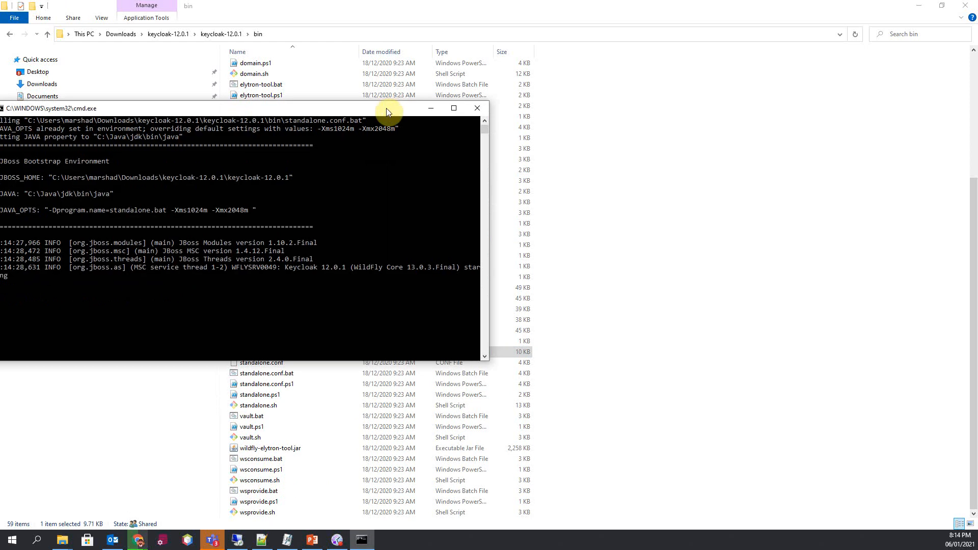
pyautogui.click(454, 108)
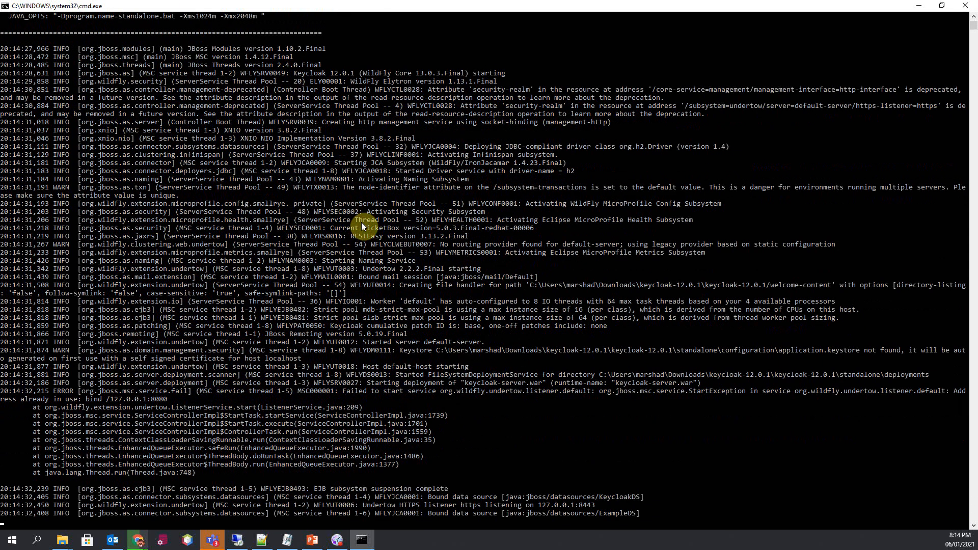
pyautogui.scroll(-3)
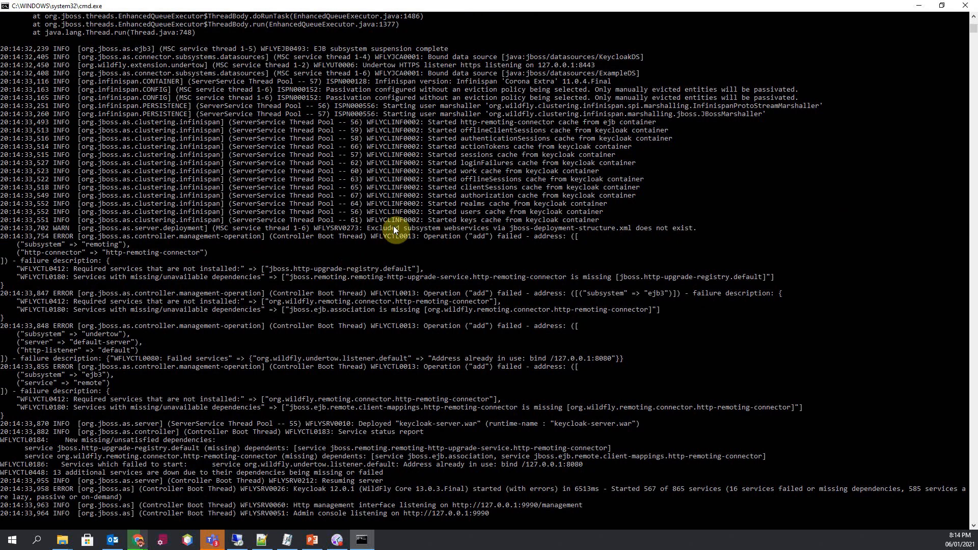
pyautogui.moveTo(575, 447)
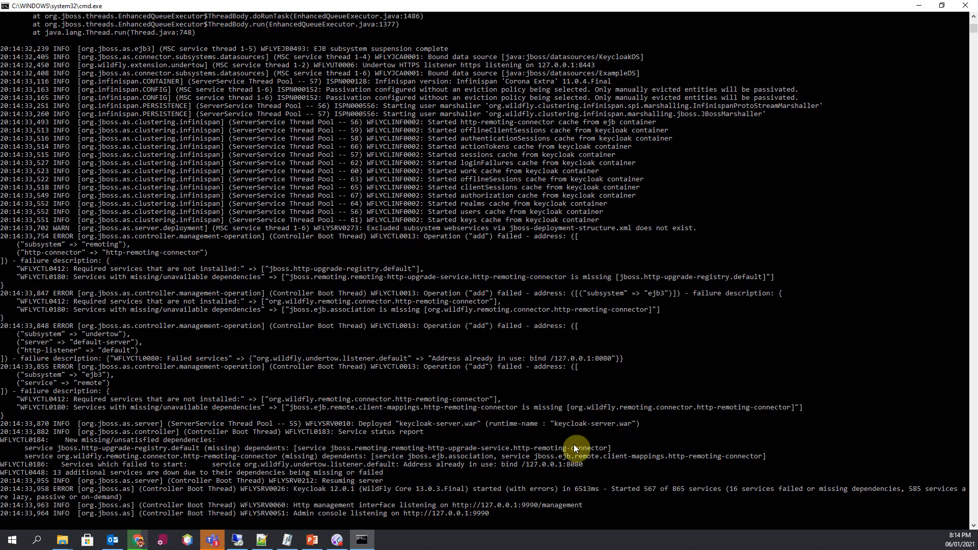
pyautogui.moveTo(576, 455)
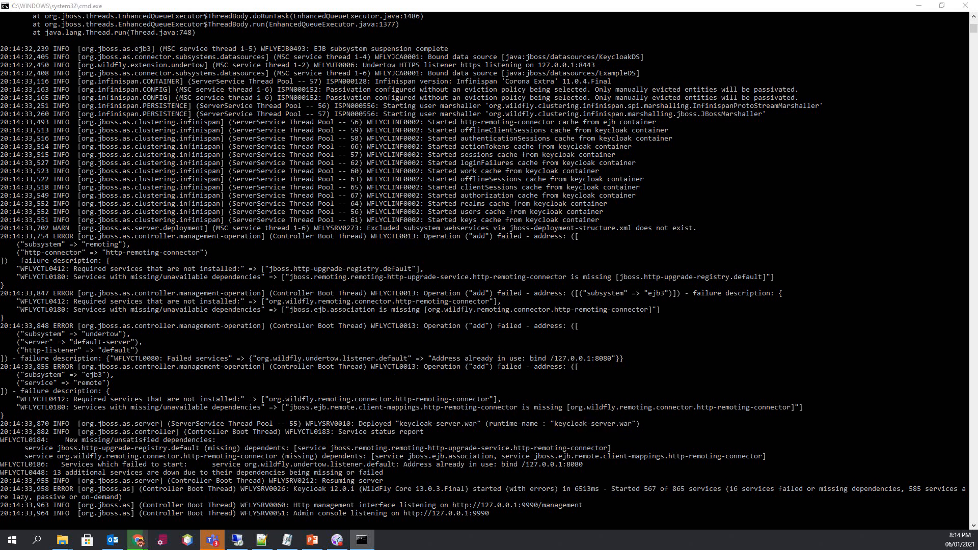
pyautogui.click(136, 540)
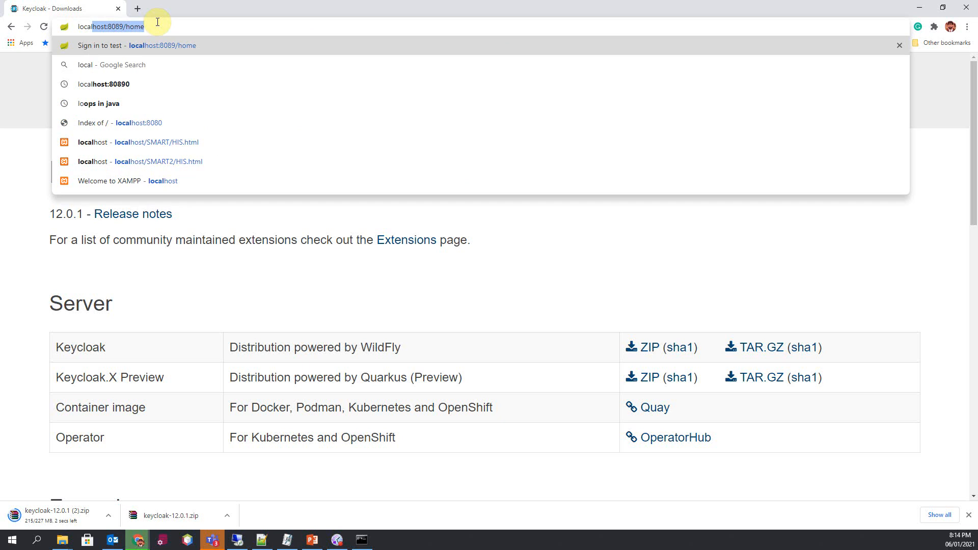
# Step: Load localhost:8080/ in Chrome, which returns 404 Not found for /auth
pyautogui.write('localhost:808')
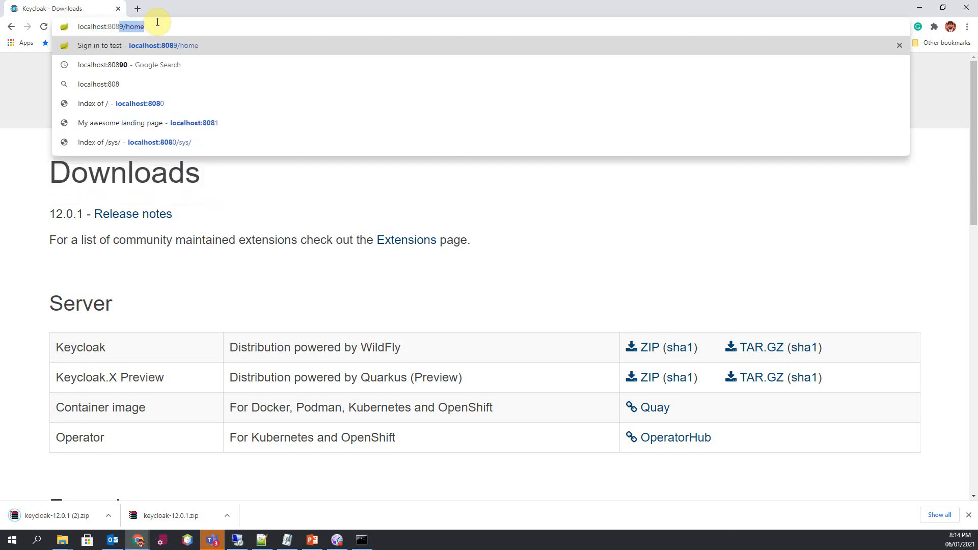
pyautogui.write('localhost:8080/')
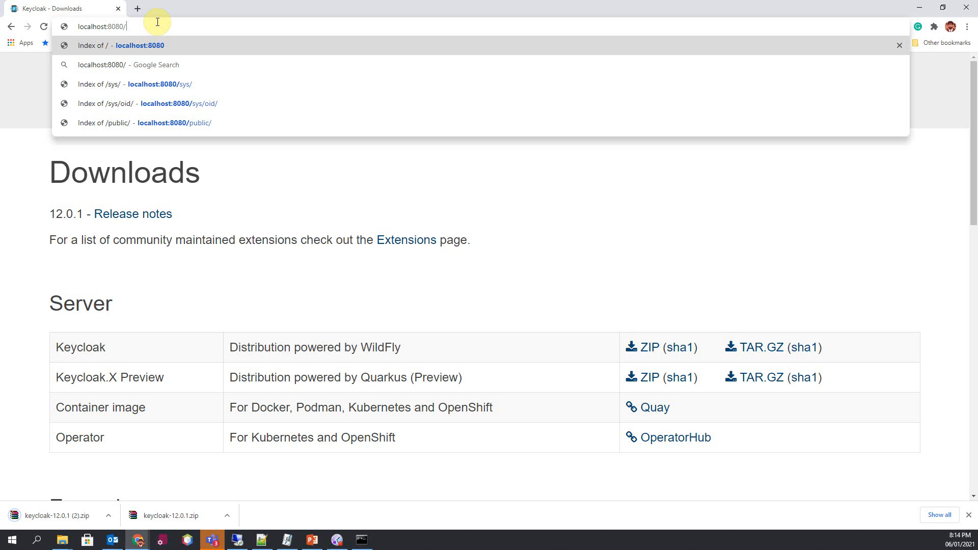
pyautogui.press('Return')
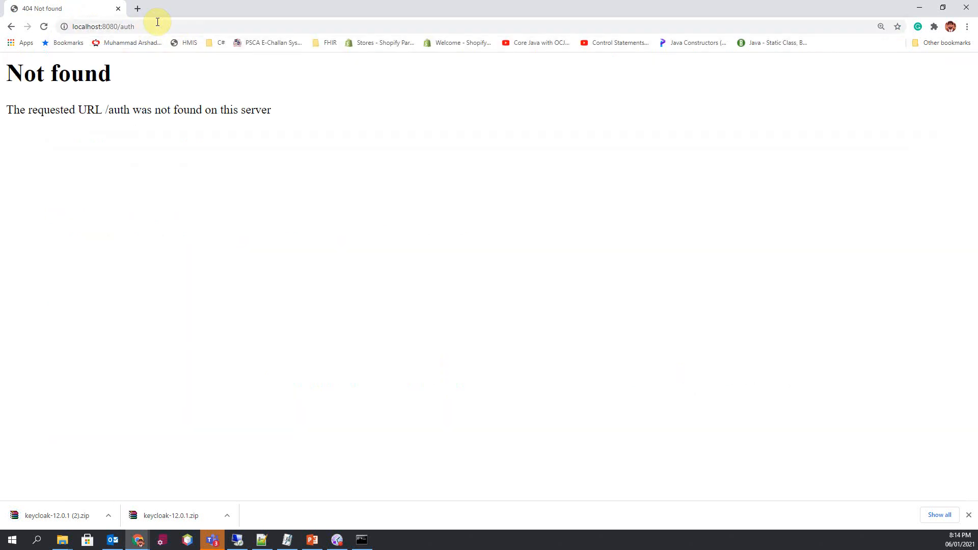
pyautogui.moveTo(22, 111)
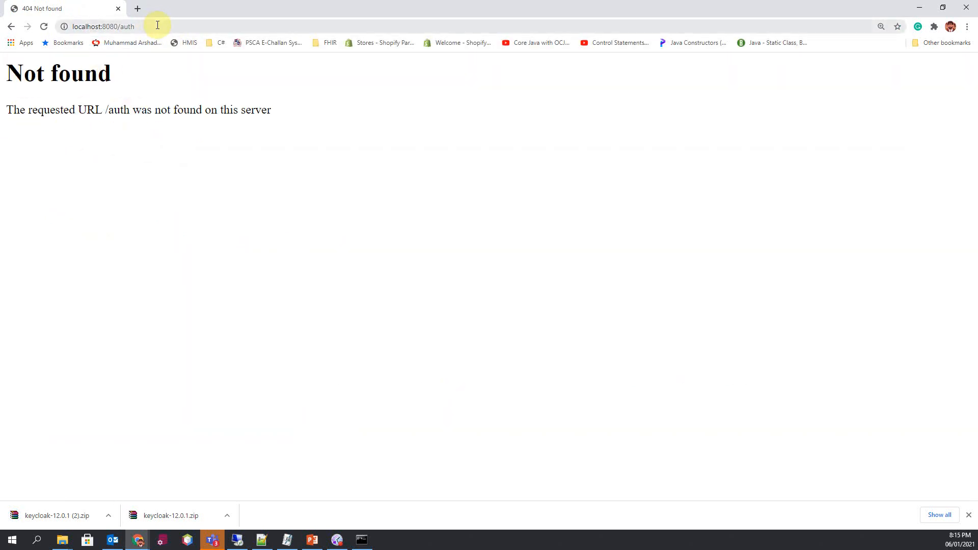
pyautogui.moveTo(361, 539)
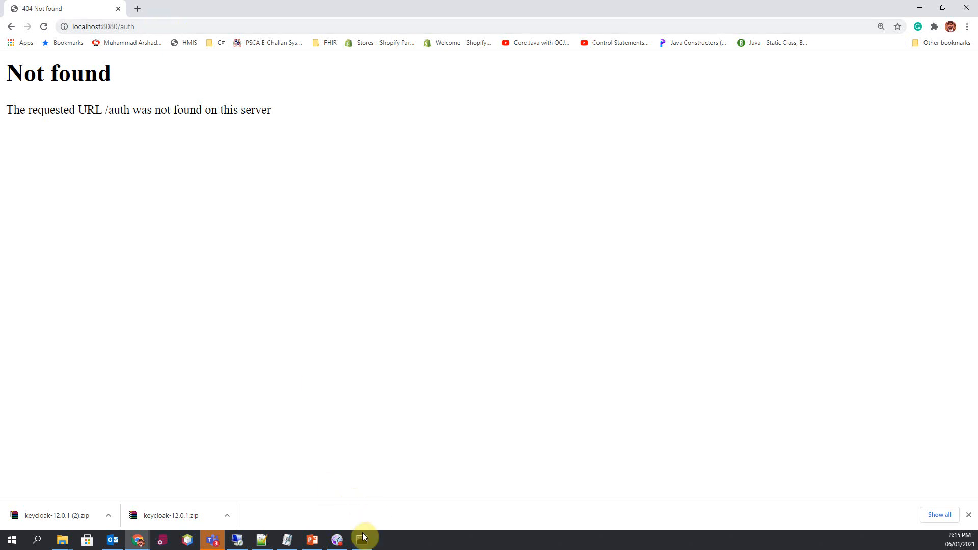
# Step: Return to the server console and scroll up to the 'Address already in use: bind /127.0.0.1:8080' error
pyautogui.click(360, 539)
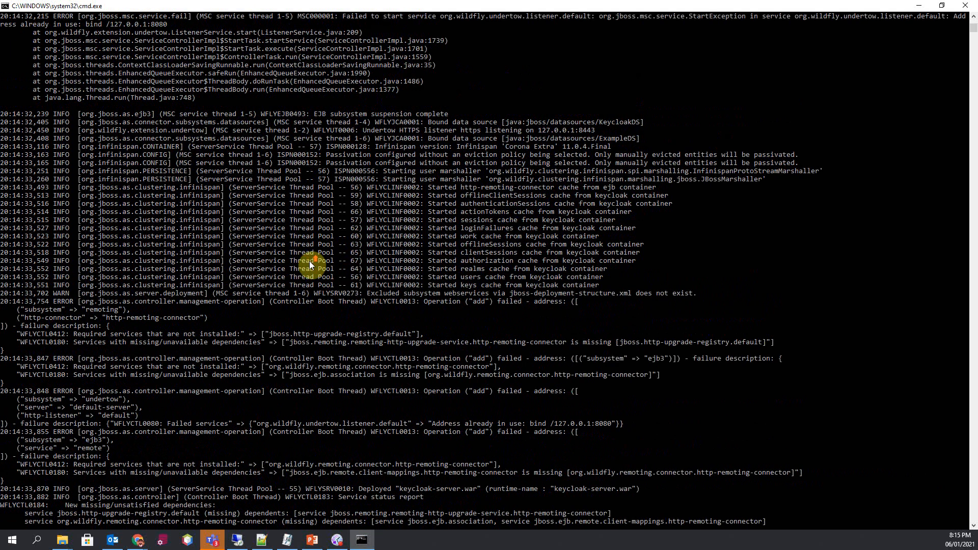
pyautogui.scroll(3)
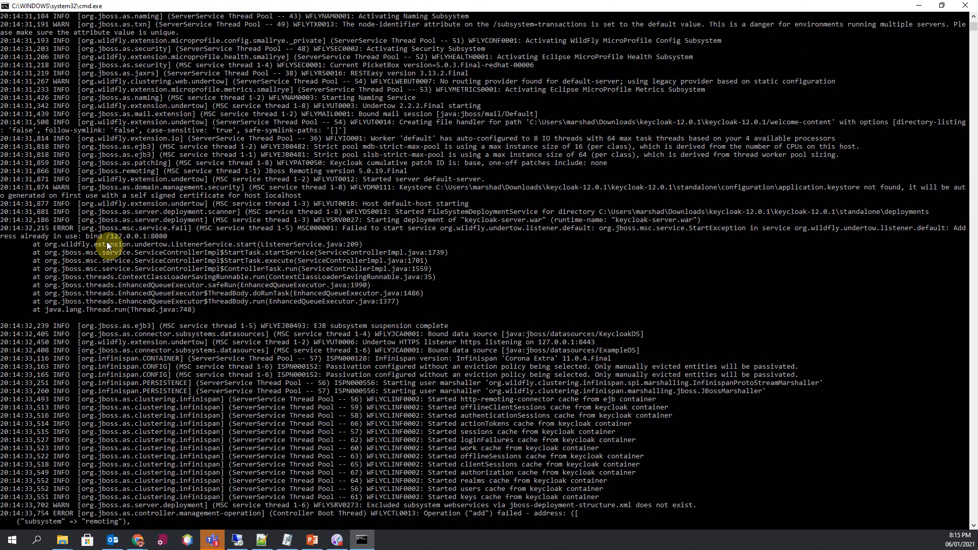
pyautogui.moveTo(11, 246)
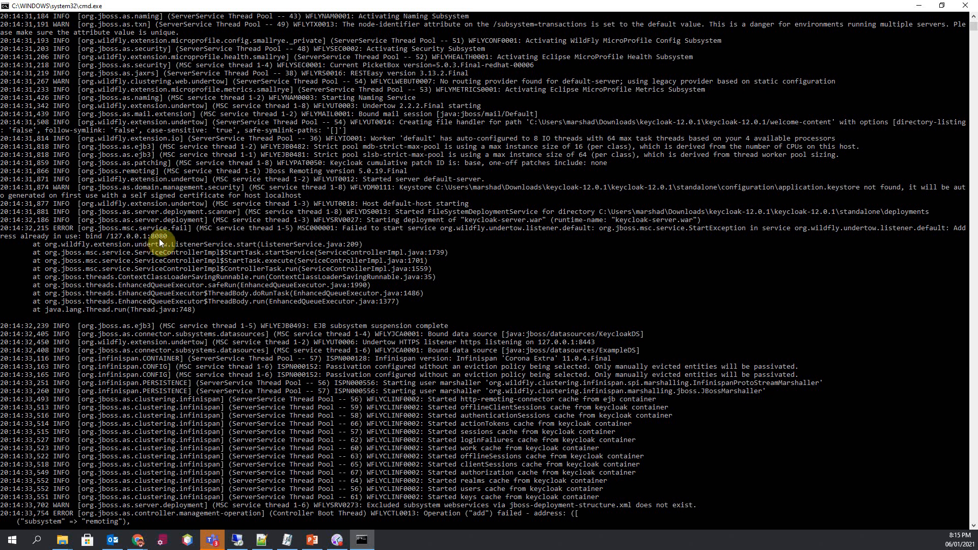
pyautogui.moveTo(925, 6)
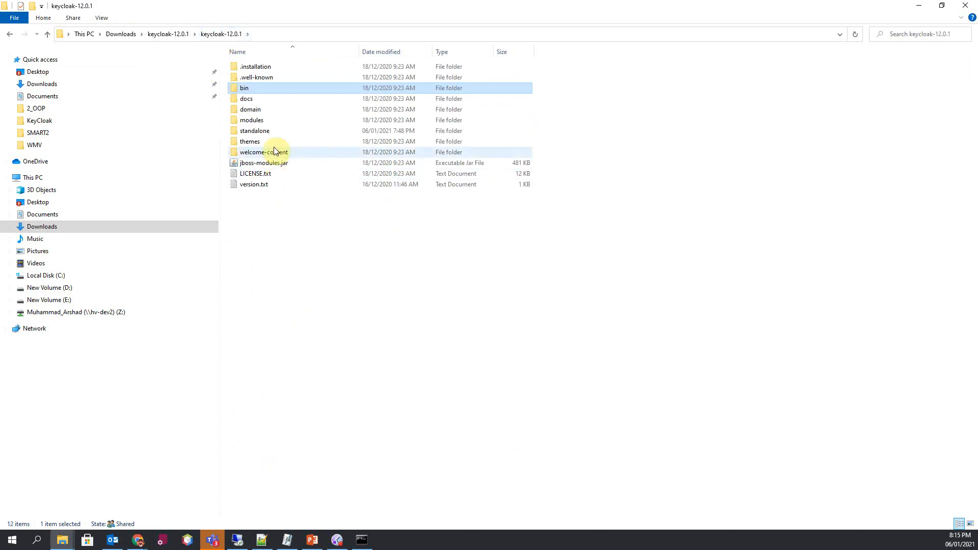
# Step: Browse to standalone\configuration and bring up the context menu for standalone.xml
pyautogui.doubleClick(255, 130)
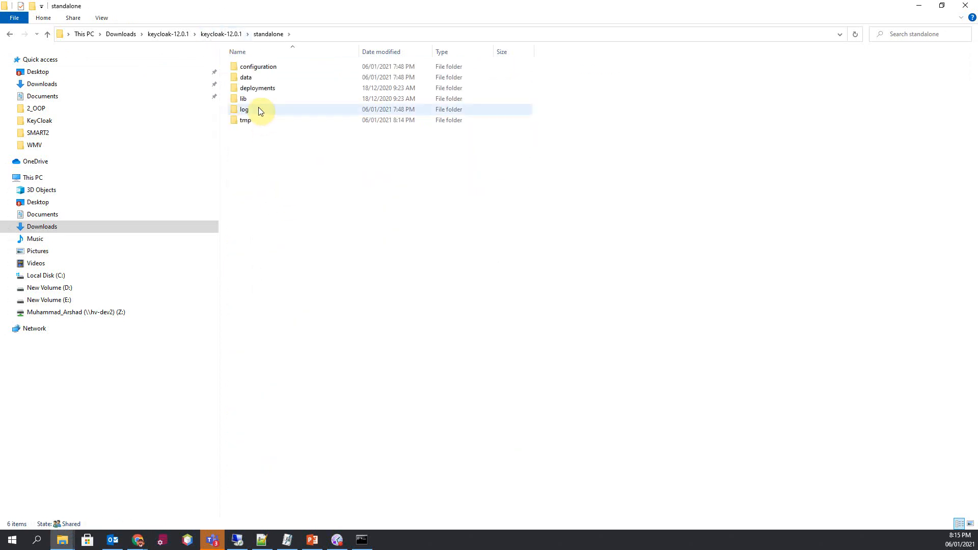
pyautogui.doubleClick(258, 66)
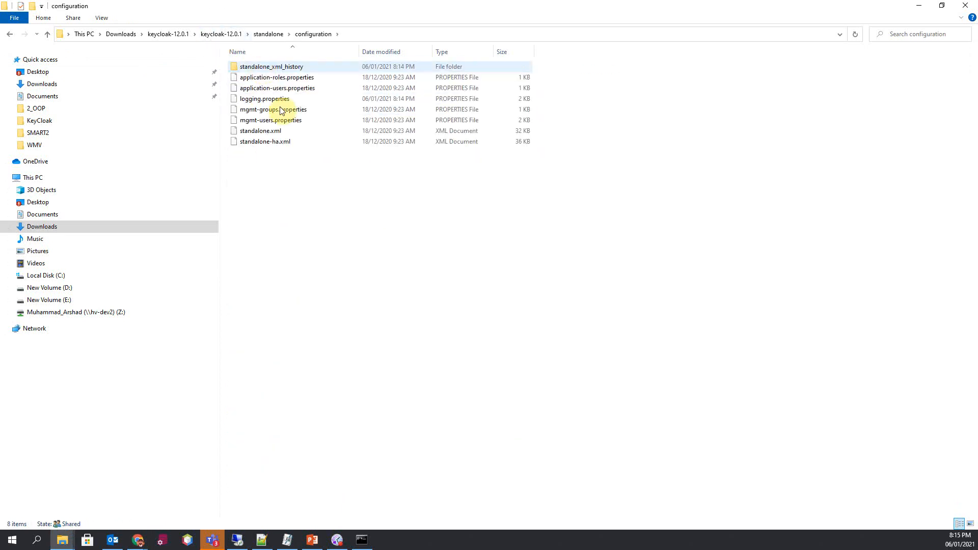
pyautogui.click(260, 130)
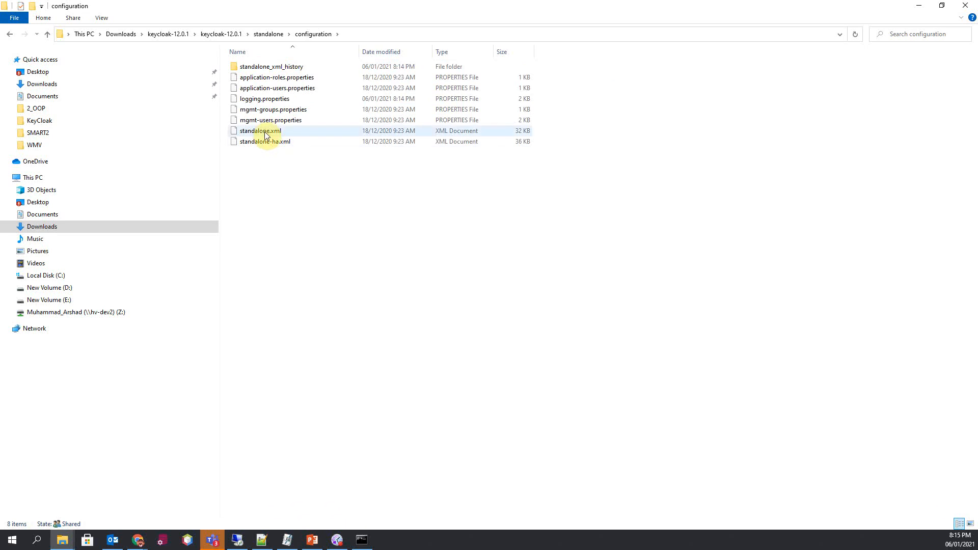
pyautogui.click(260, 130)
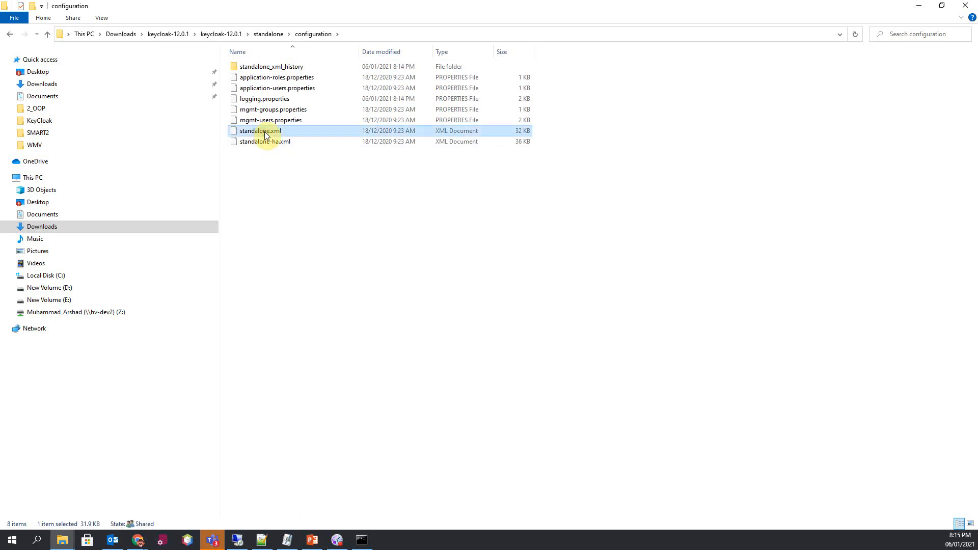
pyautogui.rightClick(260, 130)
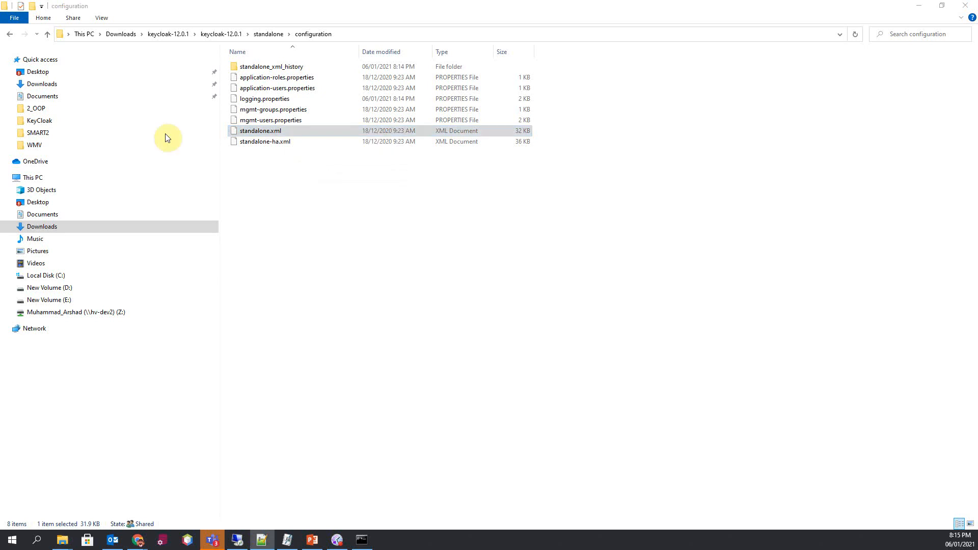
# Step: Open standalone.xml in Notepad++, find the port offset, and change it from 0 to 200
pyautogui.doubleClick(261, 130)
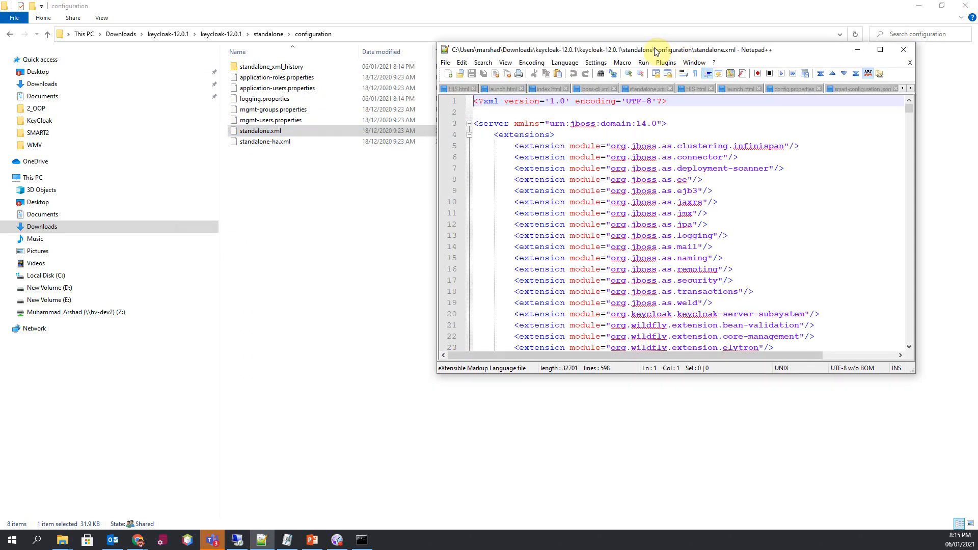
pyautogui.click(880, 50)
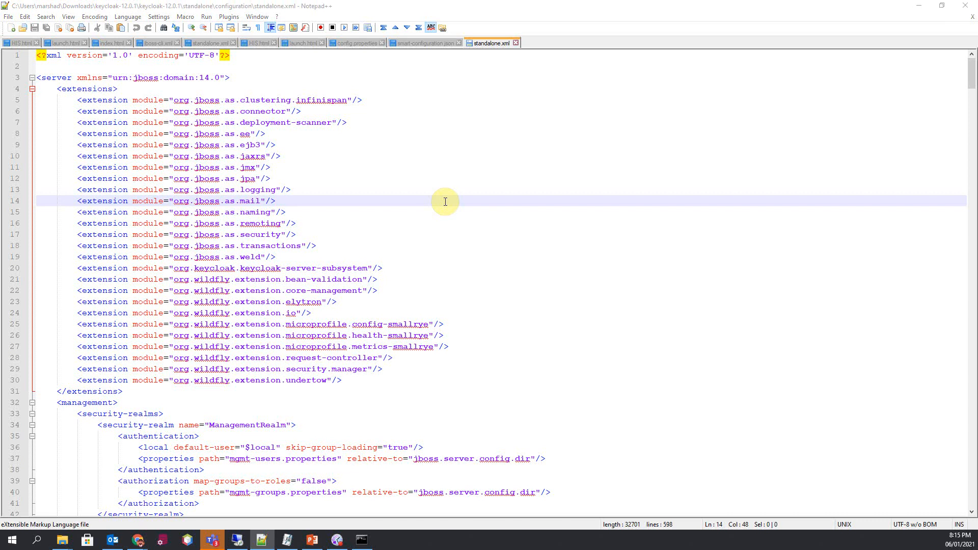
pyautogui.press('ctrl+f')
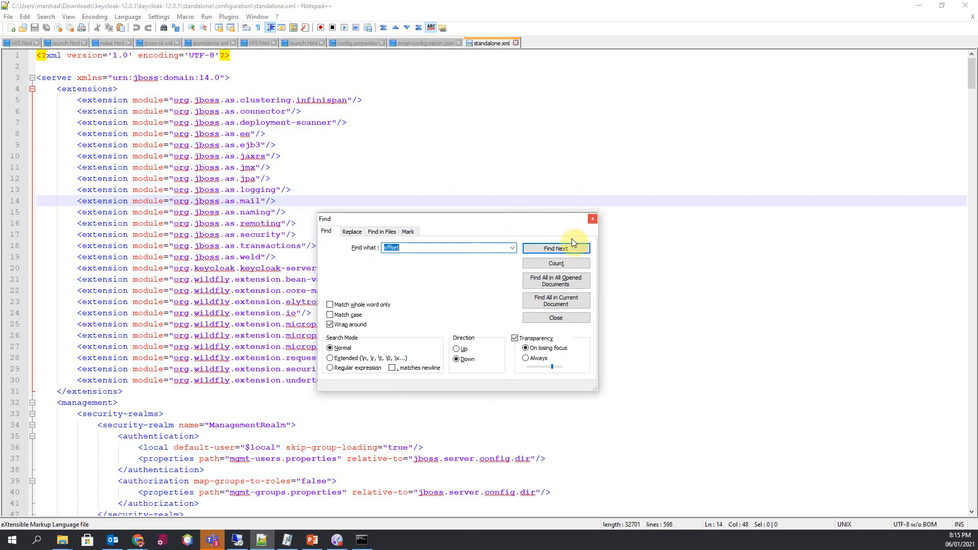
pyautogui.click(555, 248)
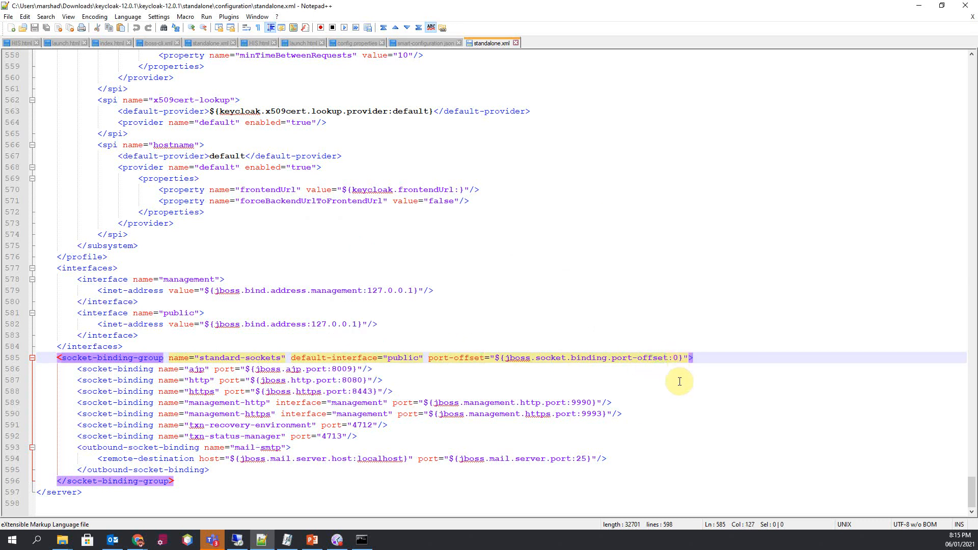
pyautogui.write('200')
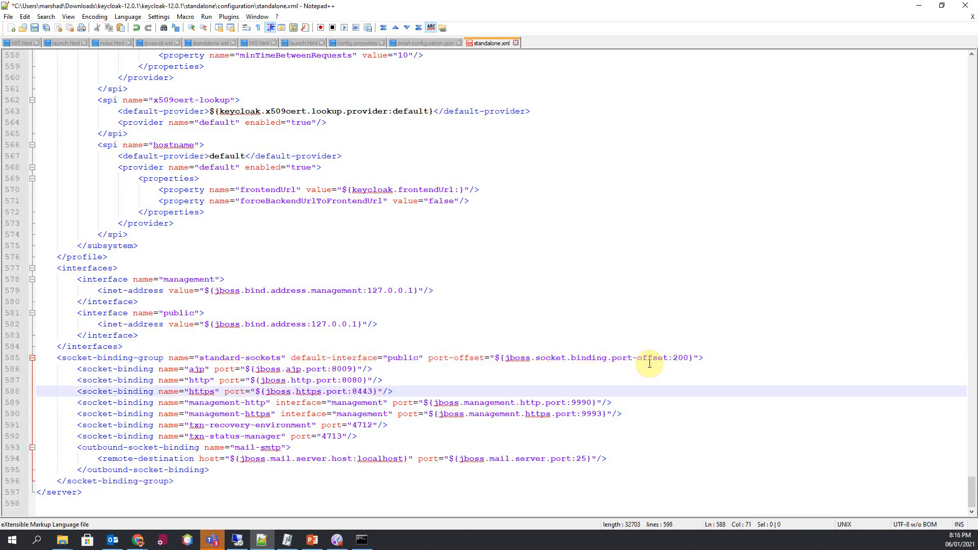
pyautogui.click(717, 357)
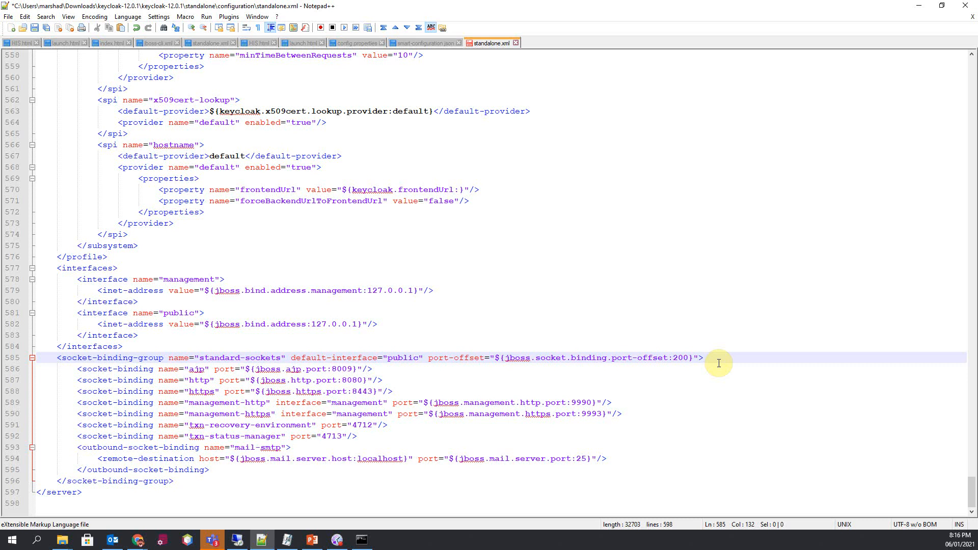
pyautogui.moveTo(566, 244)
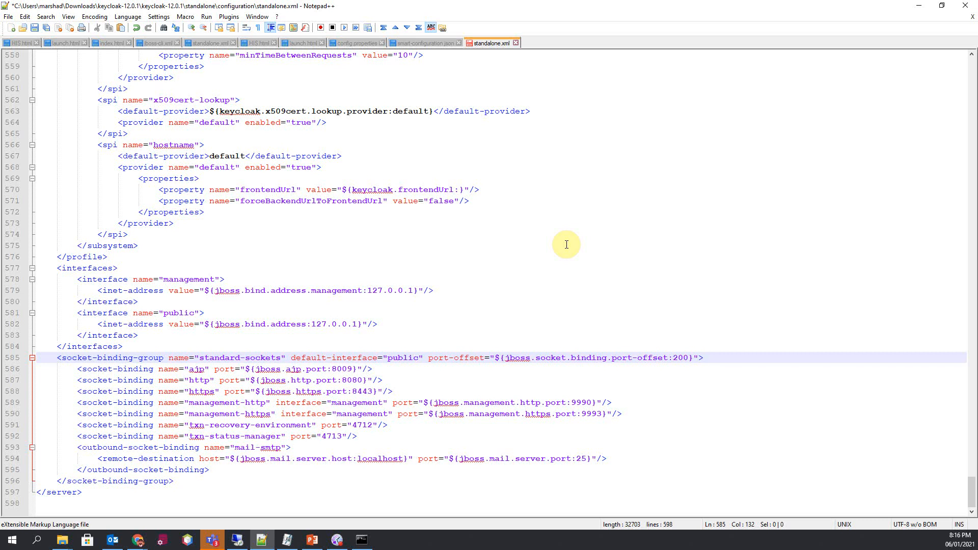
pyautogui.moveTo(904, 12)
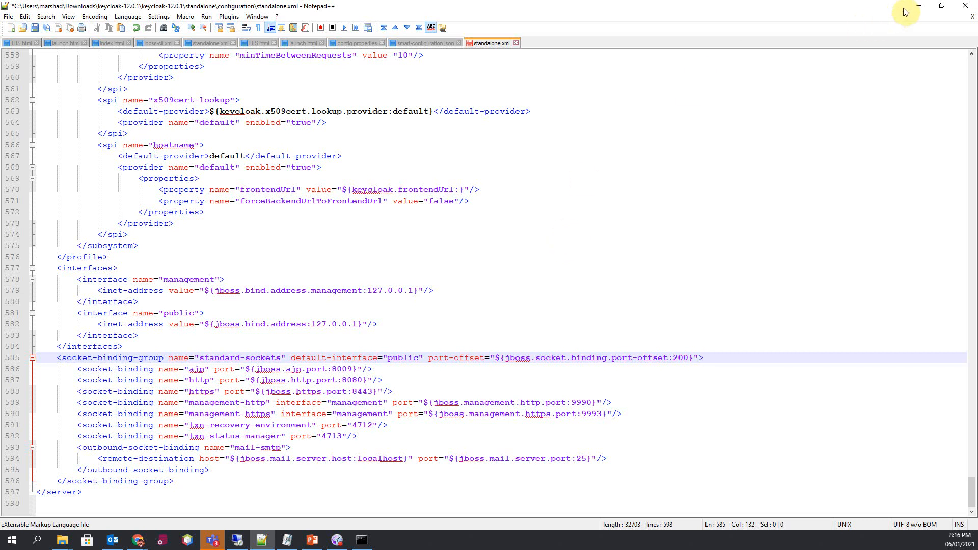
# Step: Close the old server console and rerun standalone.bat, whose log still reports 8080 in use
pyautogui.click(360, 539)
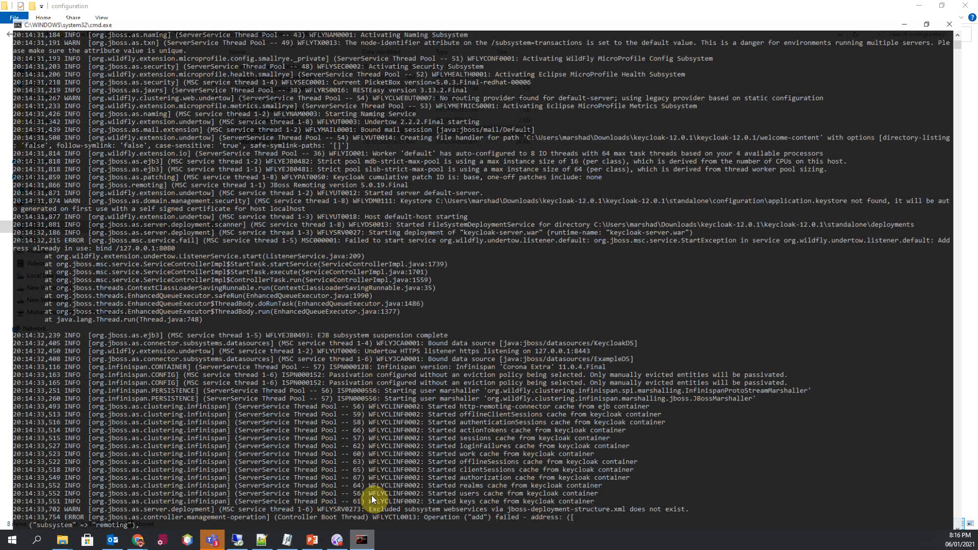
pyautogui.click(61, 539)
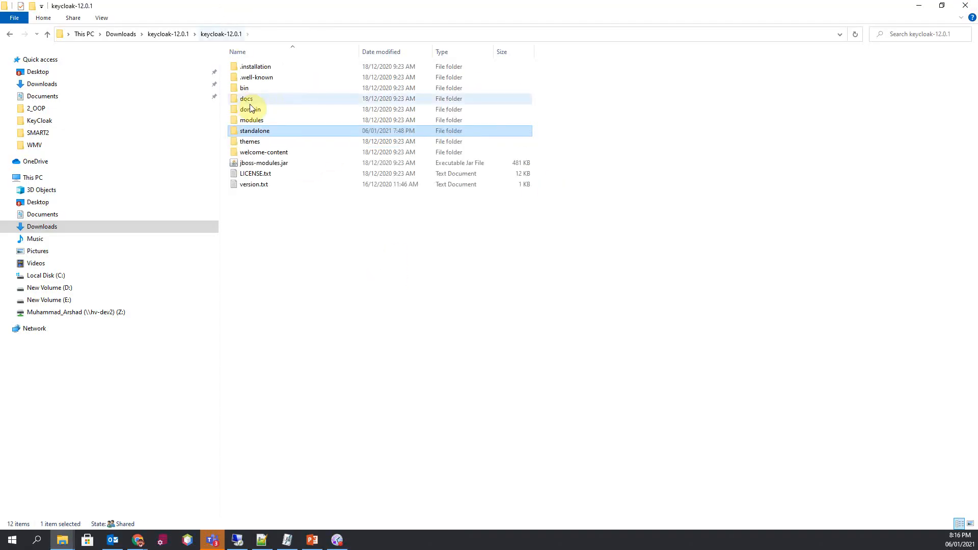
pyautogui.doubleClick(244, 87)
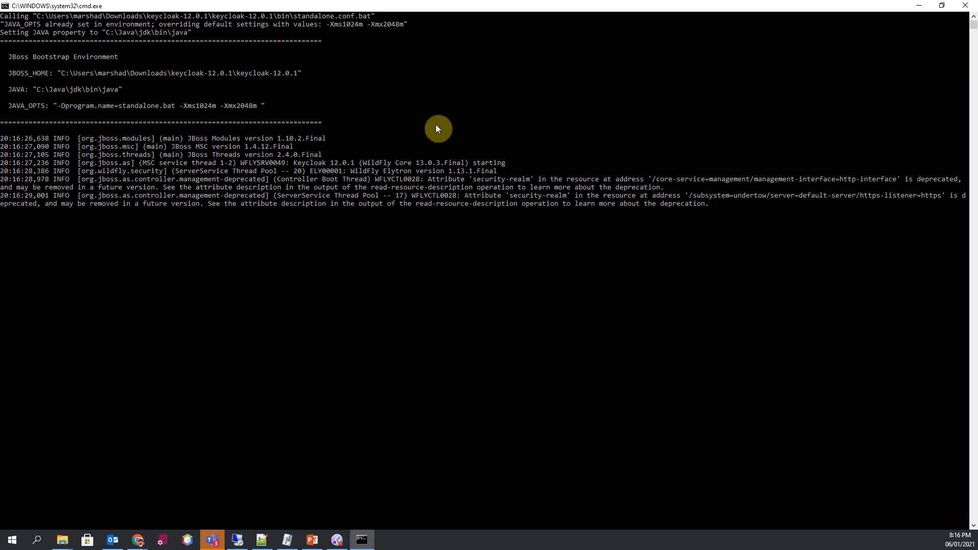
pyautogui.scroll(-3)
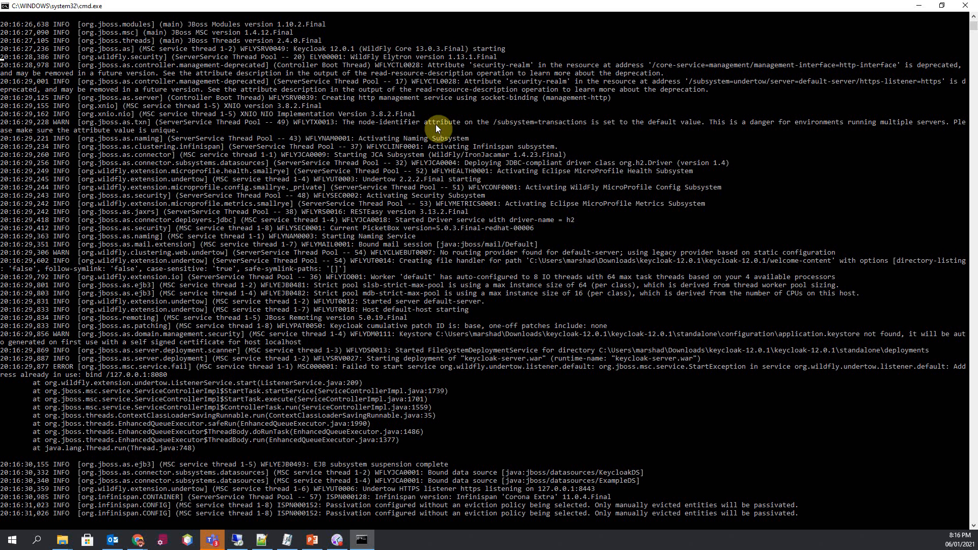
pyautogui.scroll(-3)
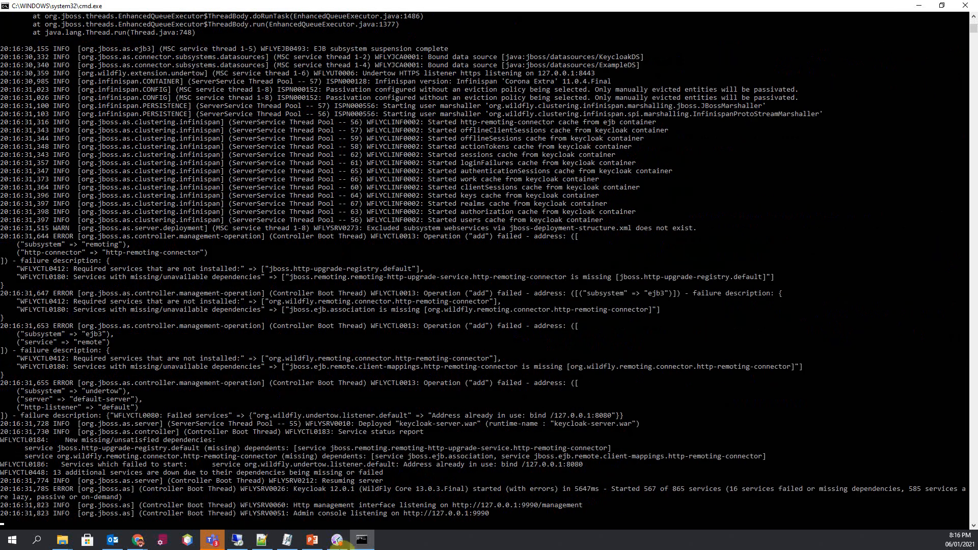
pyautogui.click(261, 540)
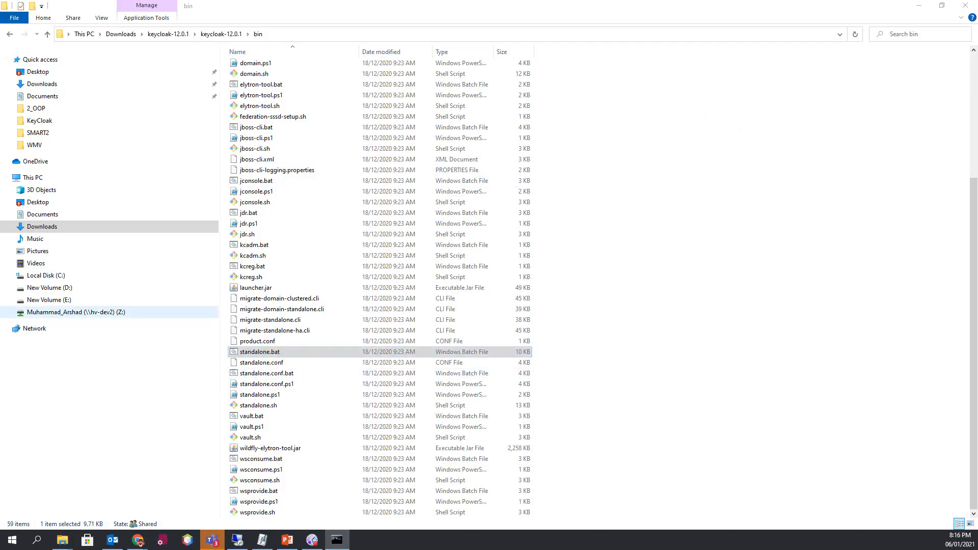
# Step: Relaunch standalone.bat, maximize the console, and scroll until the admin console listens on 127.0.0.1:10190
pyautogui.doubleClick(259, 351)
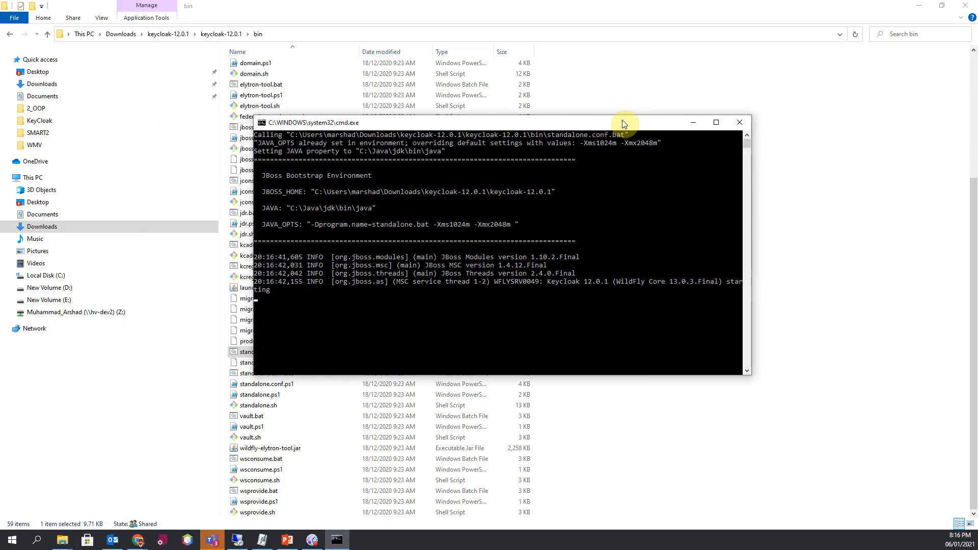
pyautogui.click(715, 121)
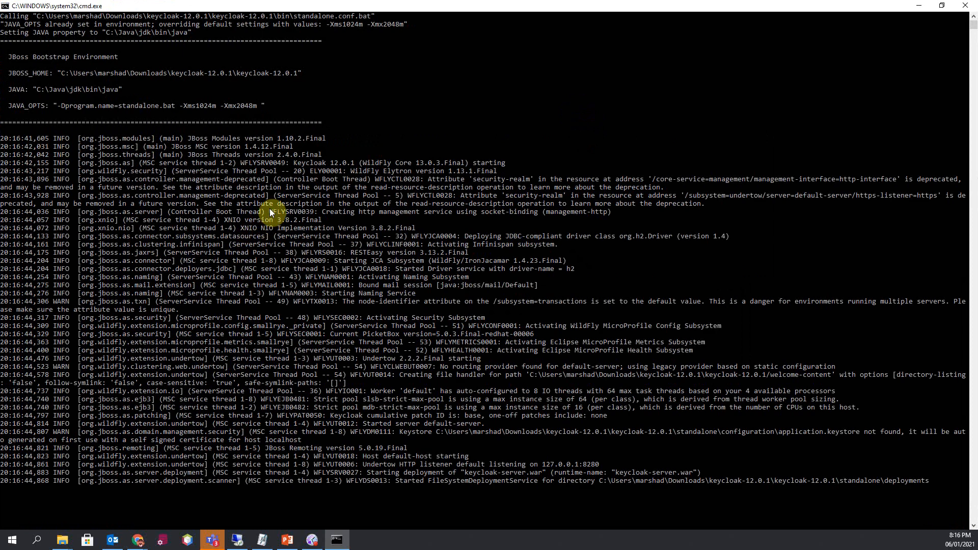
pyautogui.scroll(-3)
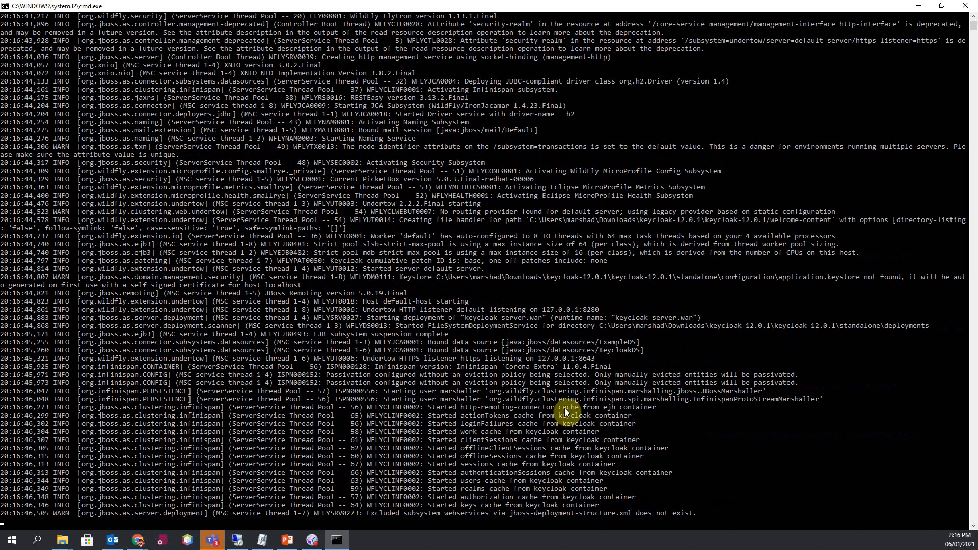
pyautogui.scroll(-3)
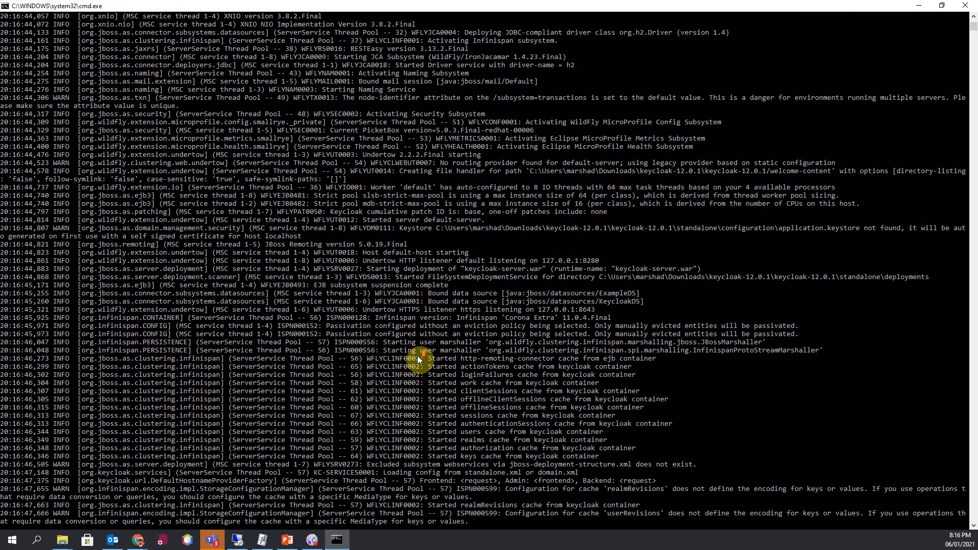
pyautogui.scroll(-3)
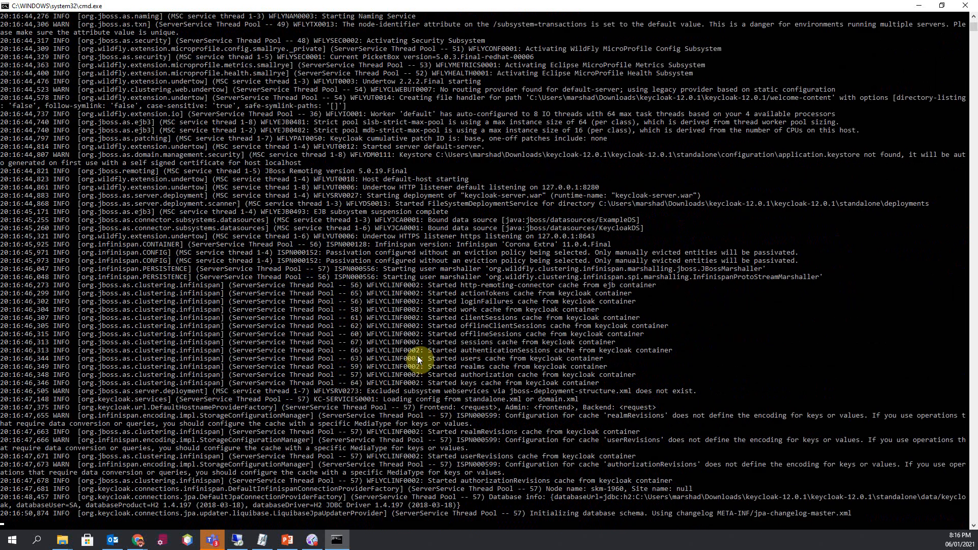
pyautogui.scroll(-3)
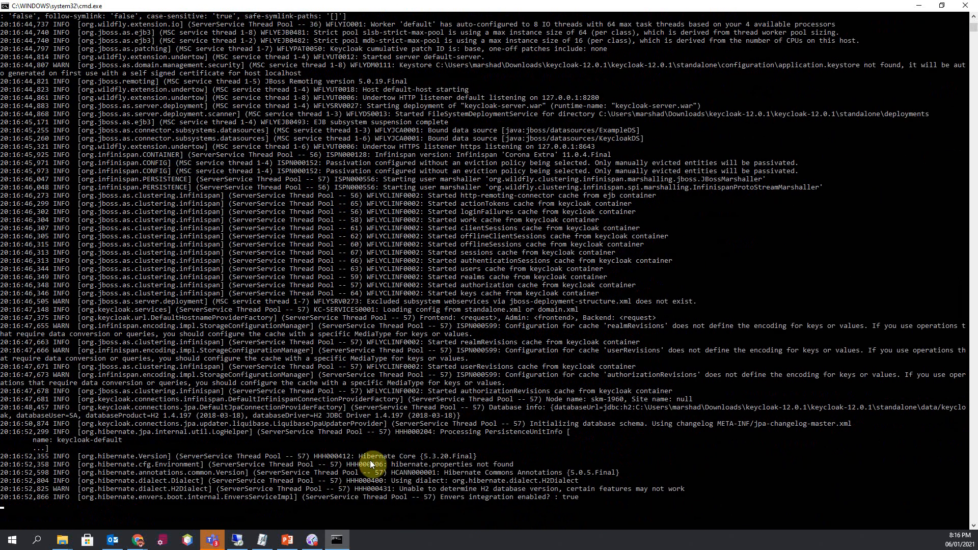
pyautogui.scroll(-3)
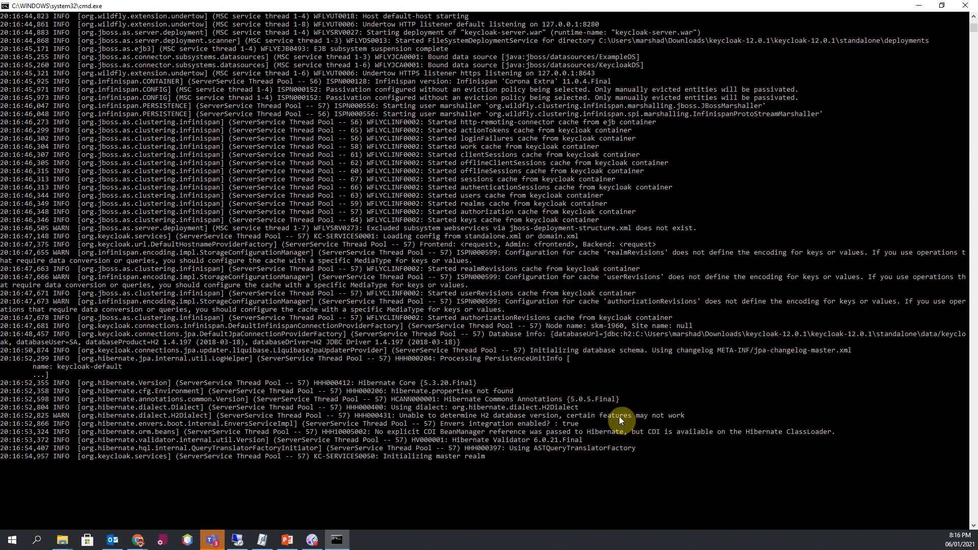
pyautogui.scroll(-3)
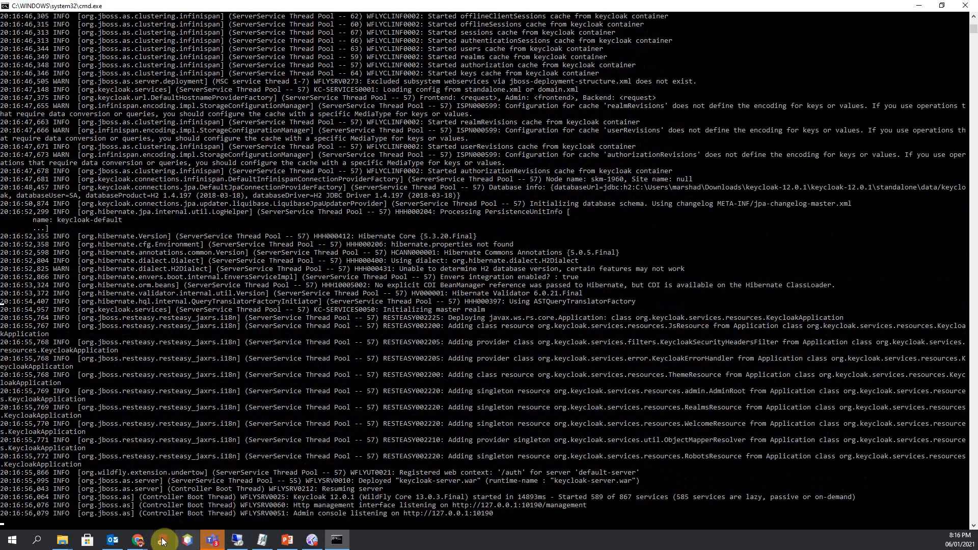
pyautogui.moveTo(139, 539)
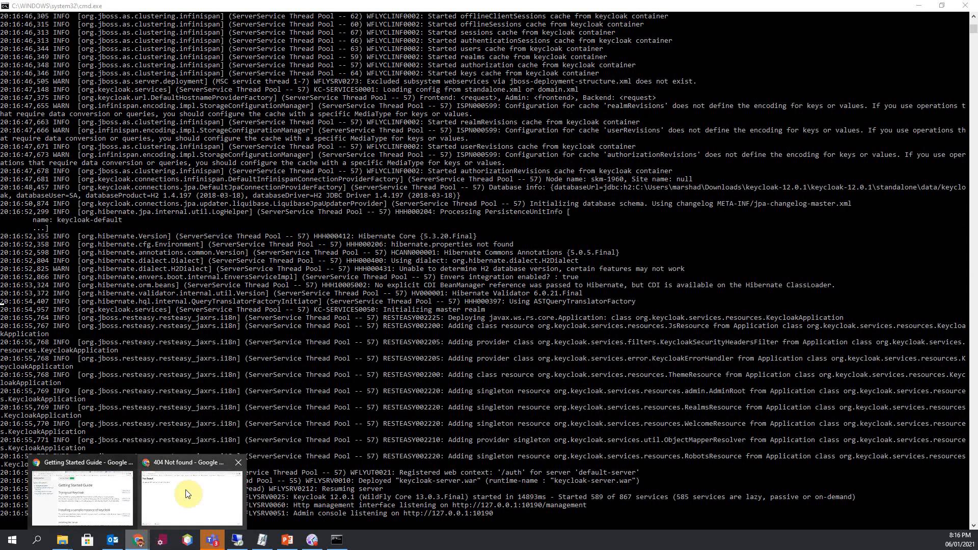
# Step: On the localhost:8280 welcome page, create the initial admin user with username admin
pyautogui.click(192, 495)
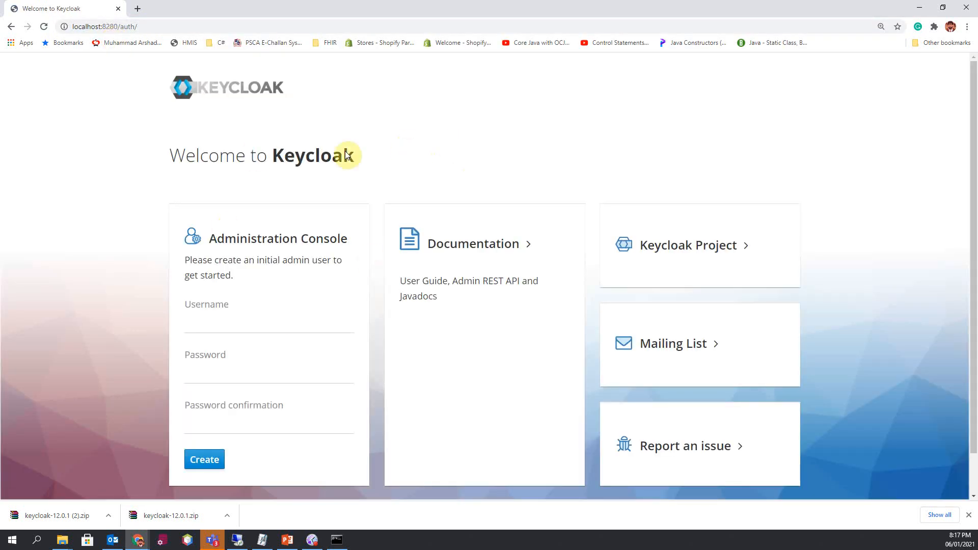
pyautogui.moveTo(376, 146)
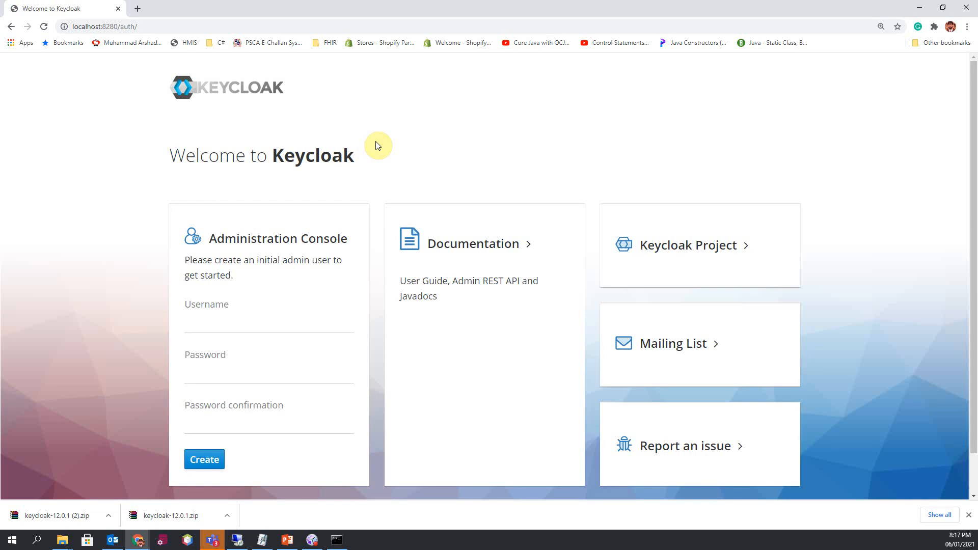
pyautogui.moveTo(377, 146)
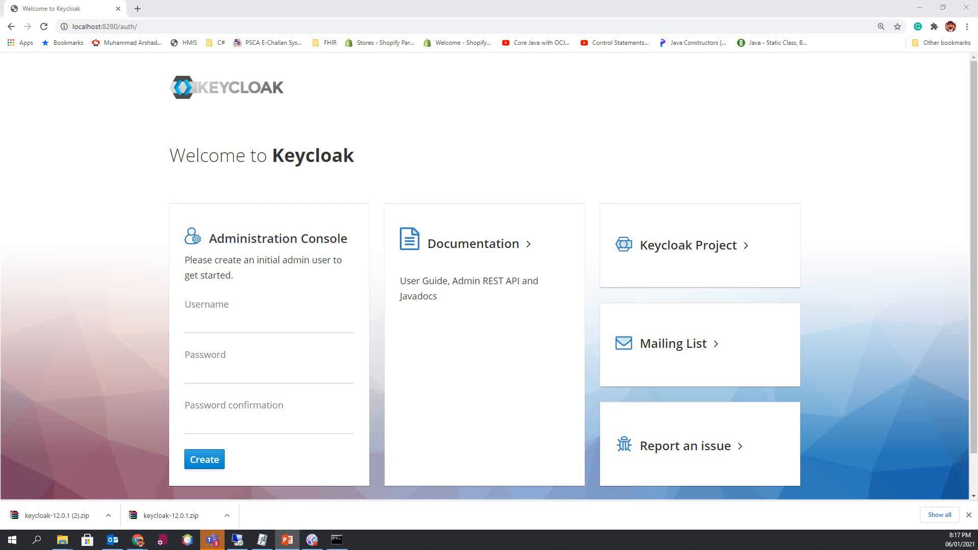
pyautogui.moveTo(269, 274)
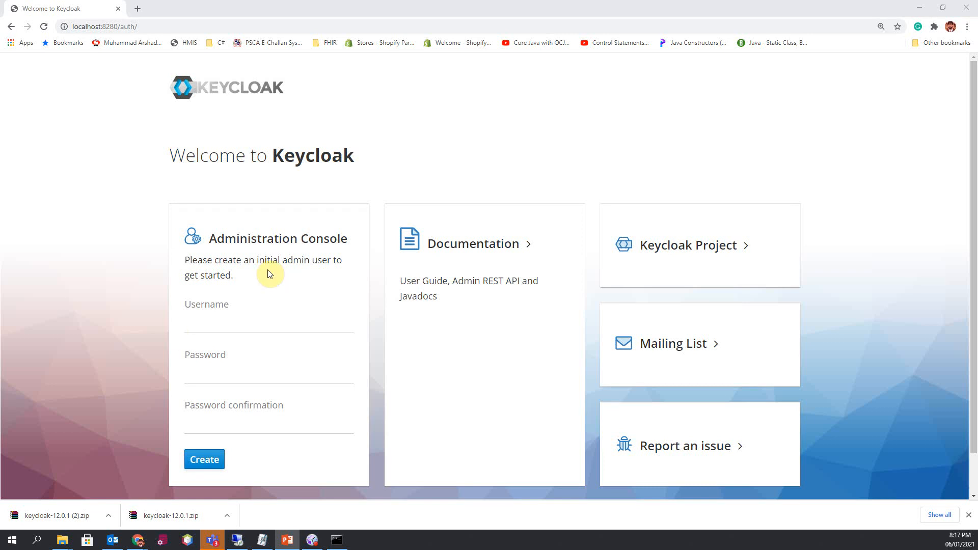
pyautogui.click(268, 321)
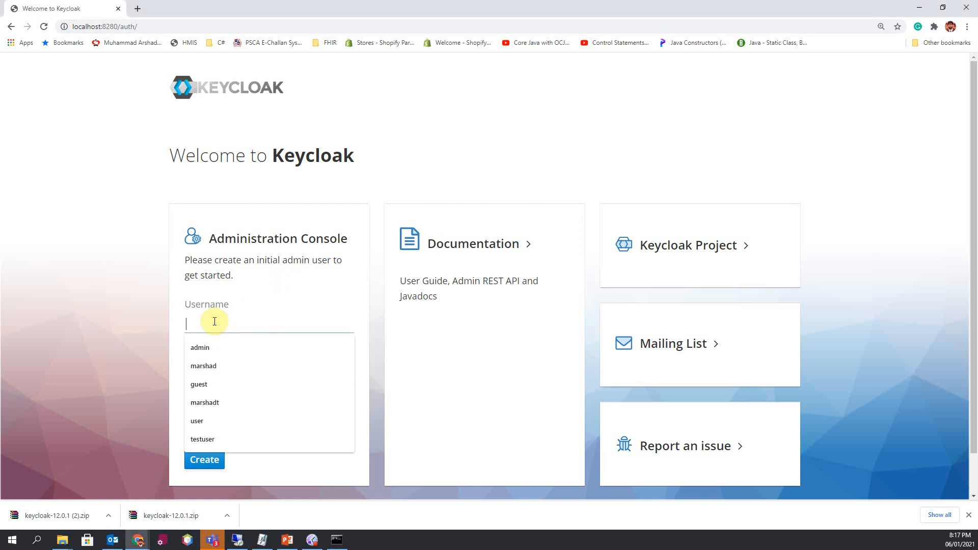
pyautogui.click(200, 348)
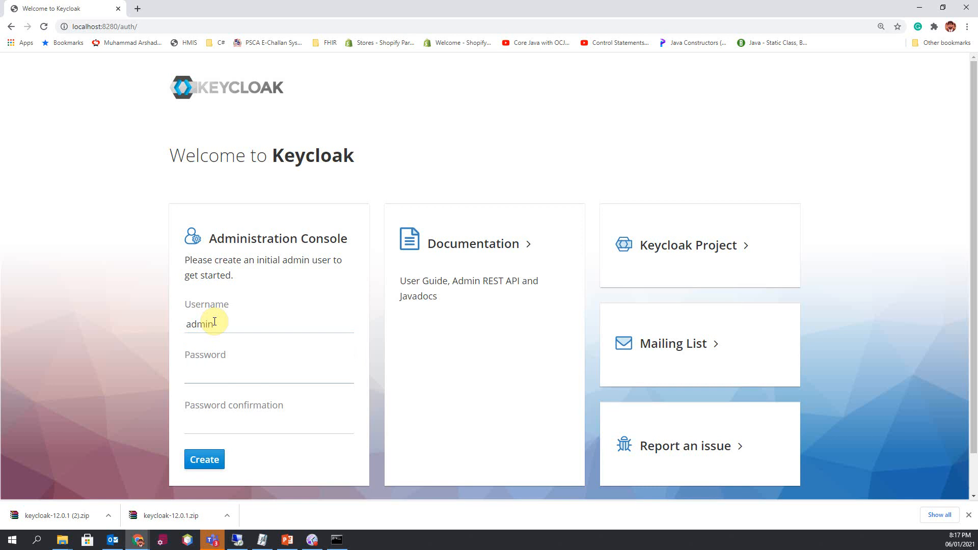
pyautogui.click(269, 374)
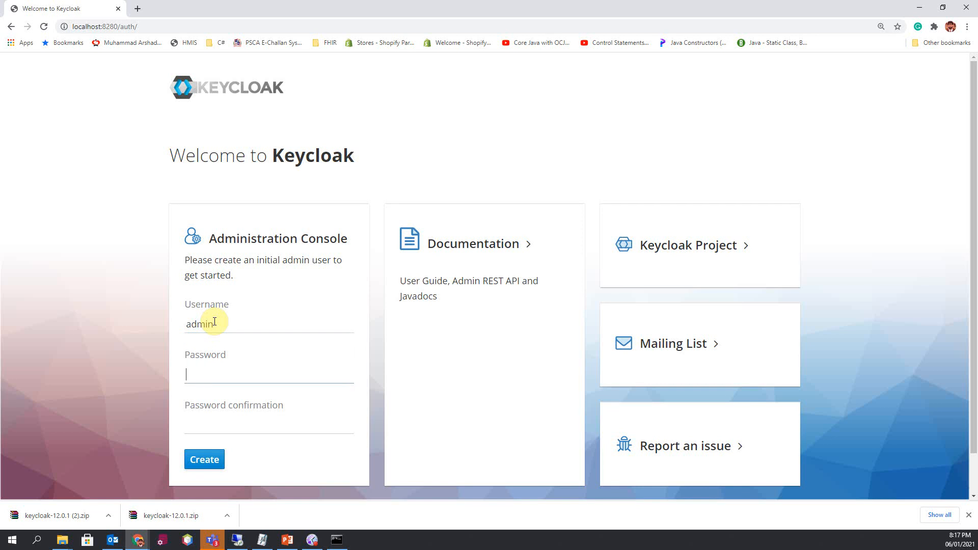
pyautogui.write('admin')
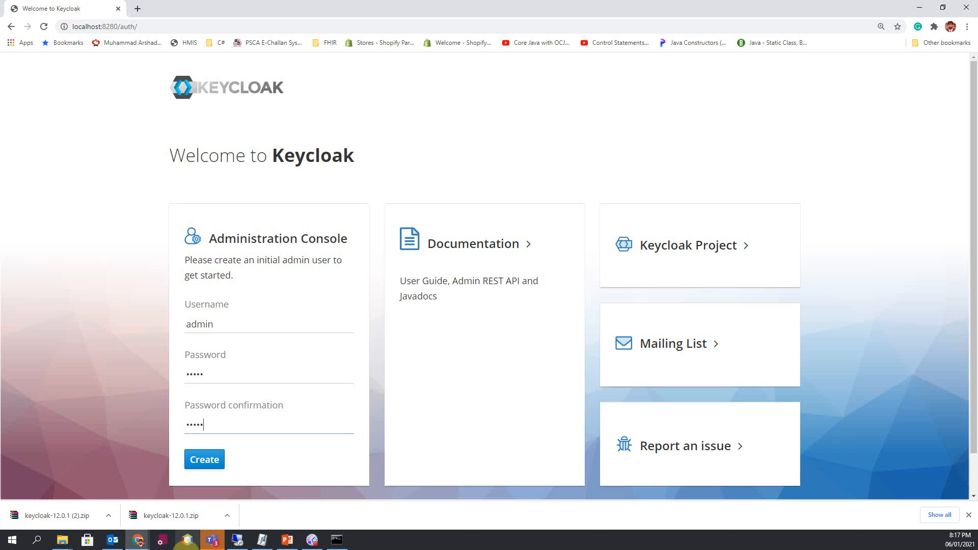
pyautogui.click(204, 459)
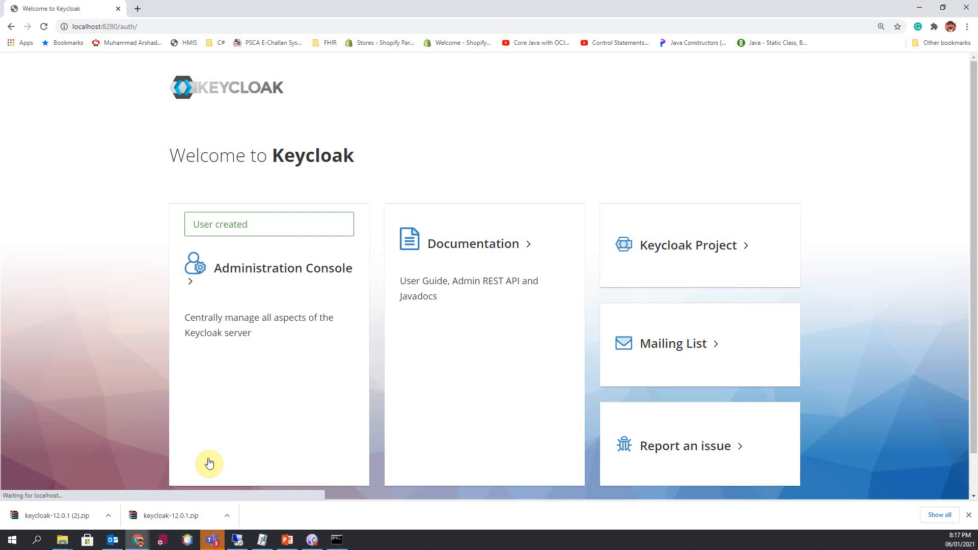
pyautogui.moveTo(262, 230)
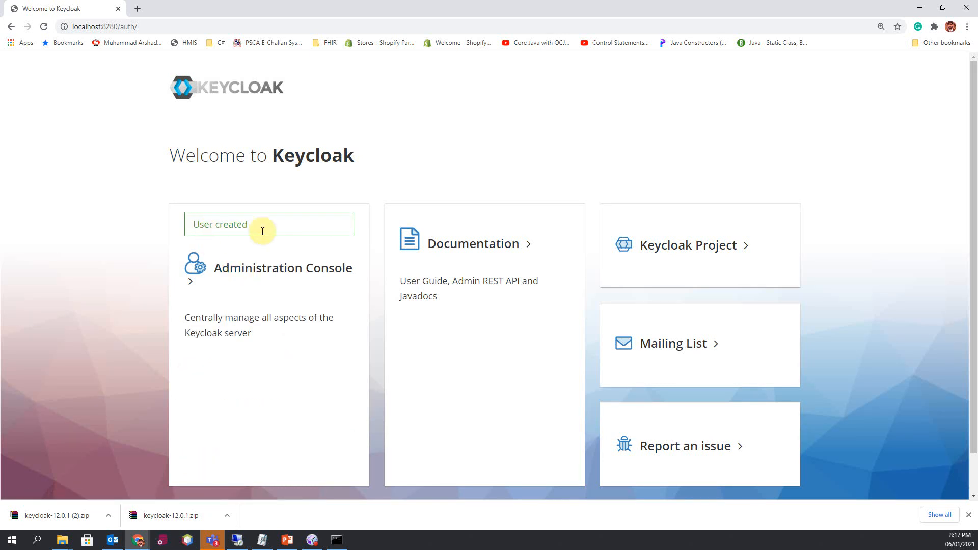
pyautogui.moveTo(253, 321)
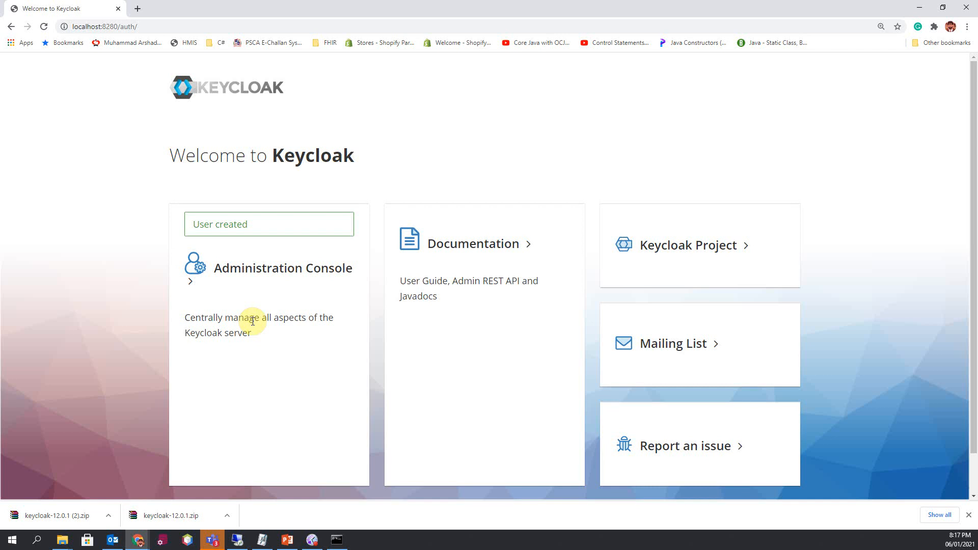
pyautogui.moveTo(249, 273)
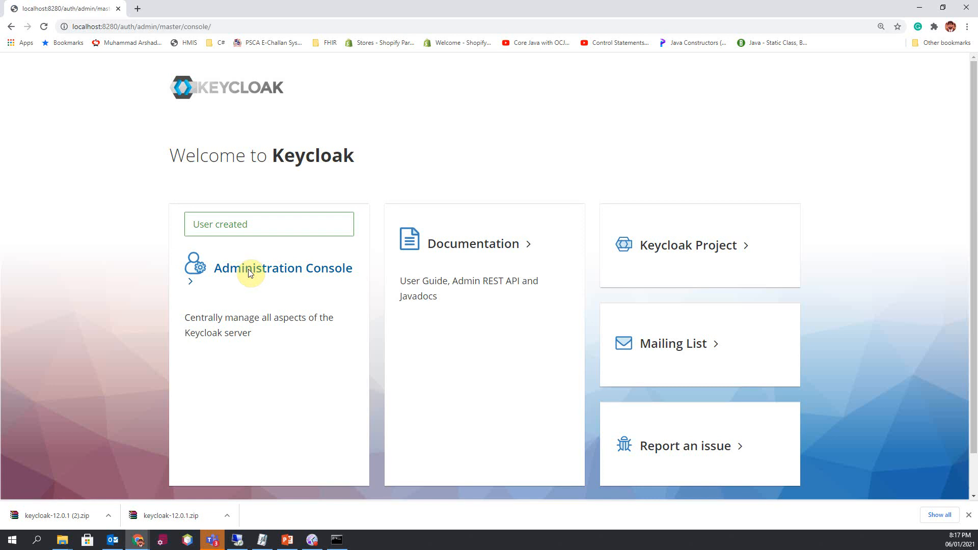
# Step: Sign in to the Keycloak admin console with username admin and its password
pyautogui.click(282, 267)
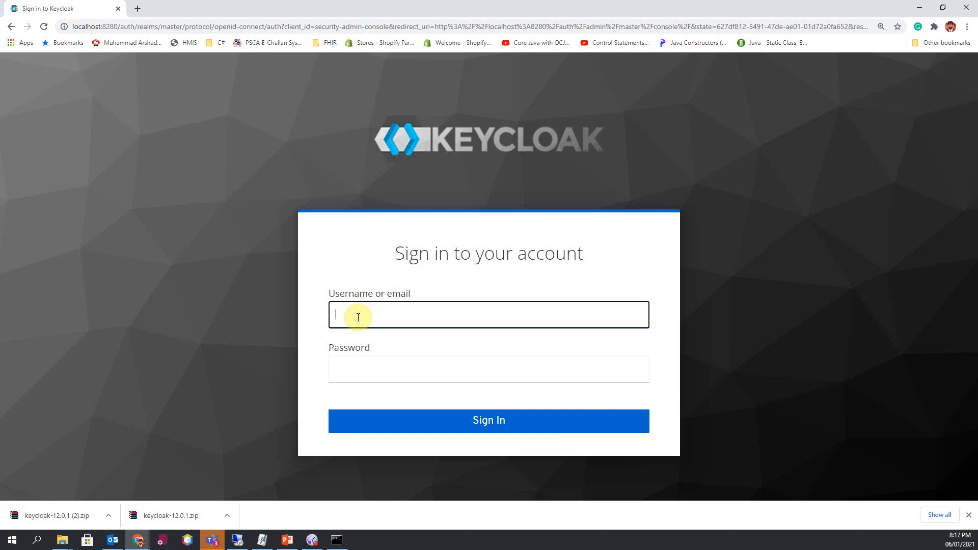
pyautogui.write('a')
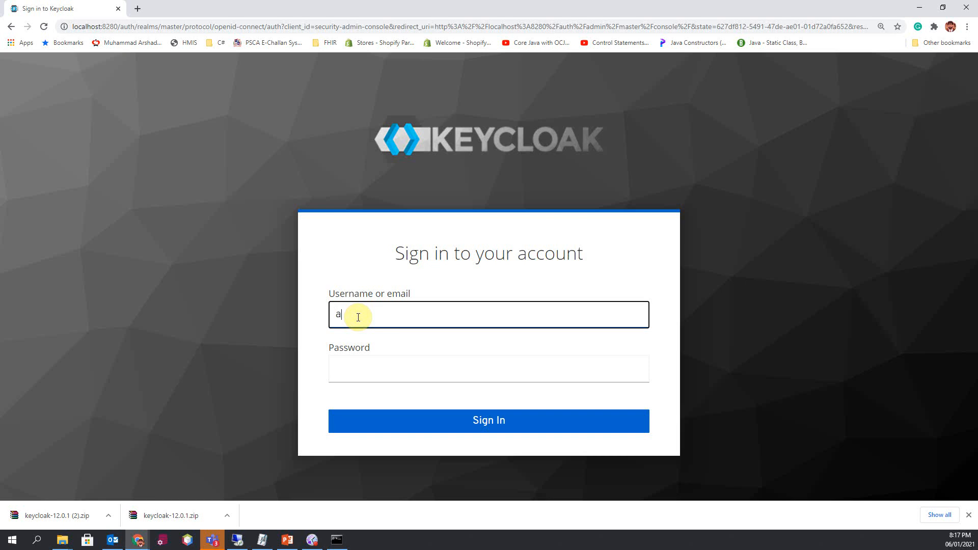
pyautogui.write('admin')
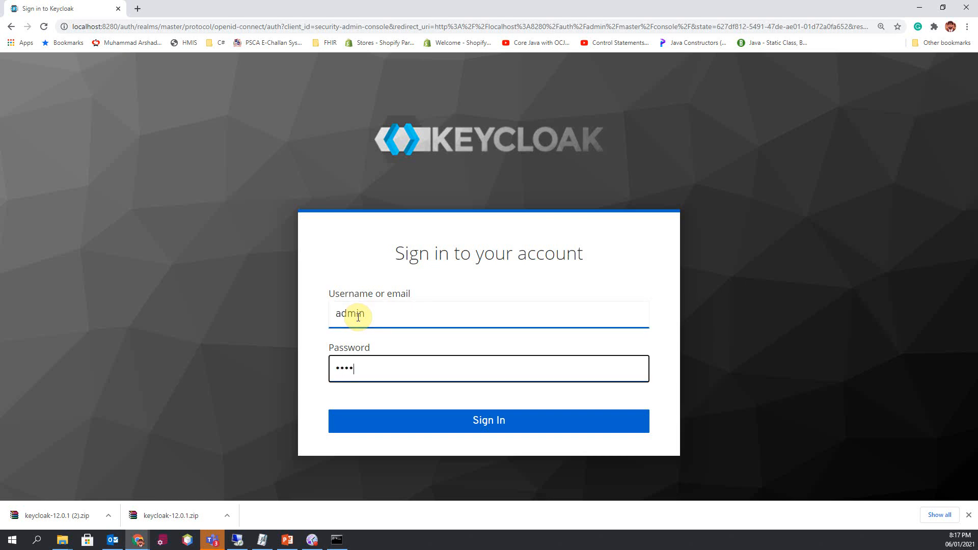
pyautogui.click(488, 421)
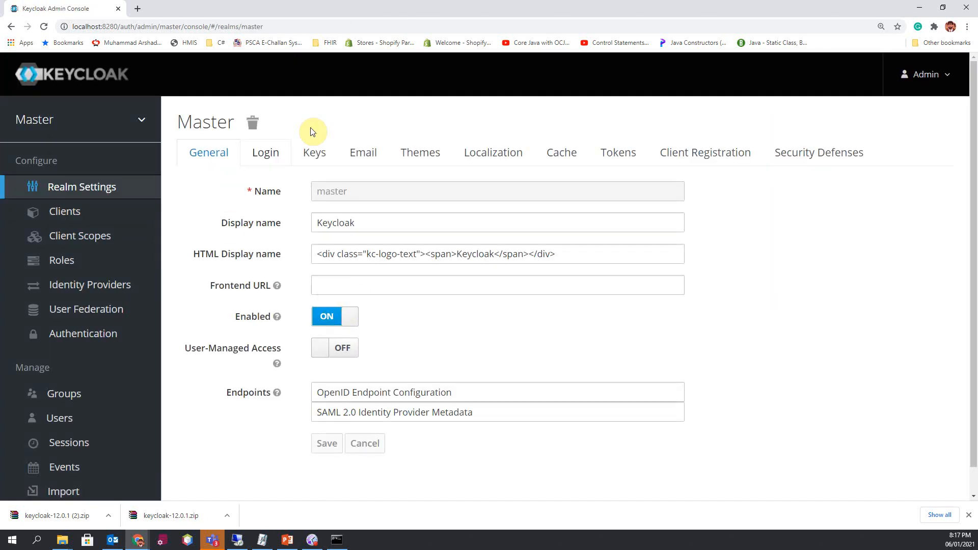
pyautogui.moveTo(312, 132)
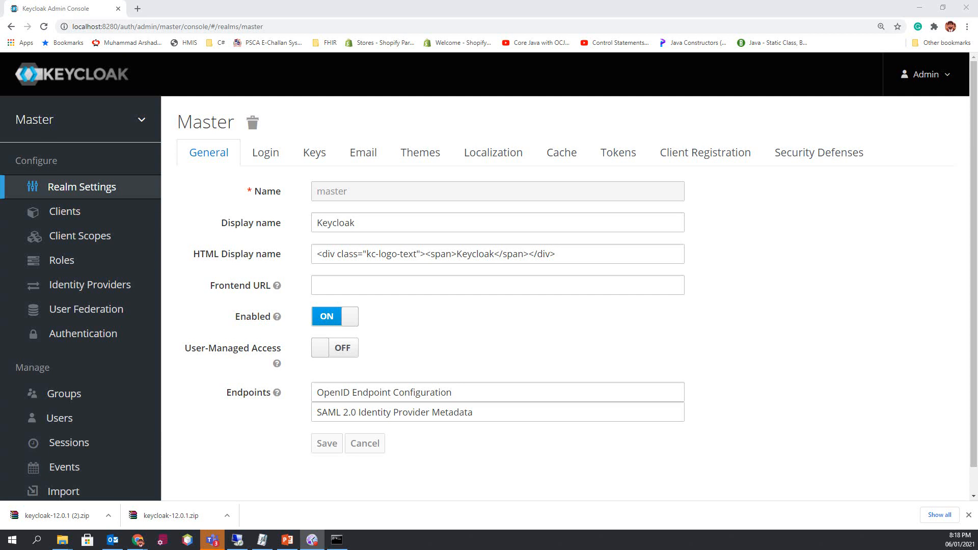
pyautogui.moveTo(412, 298)
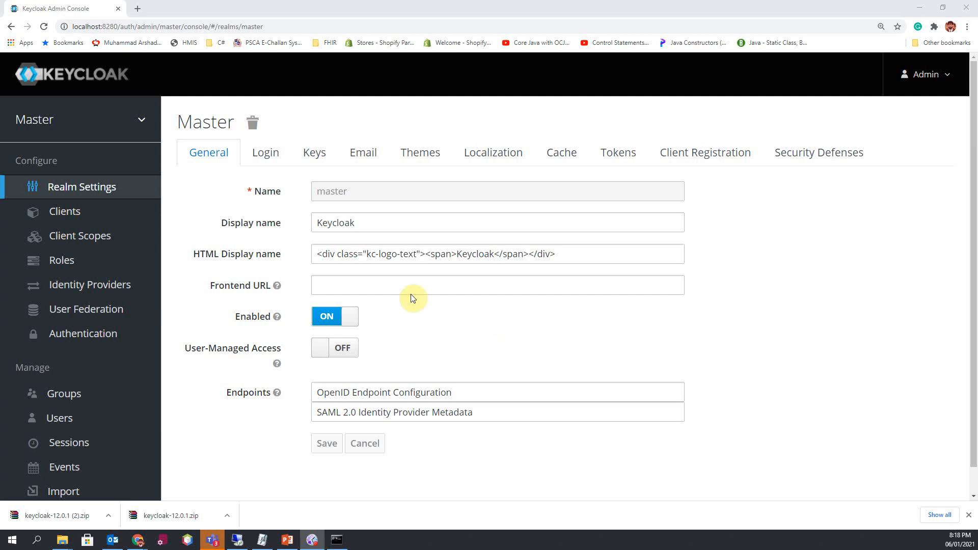
pyautogui.moveTo(225, 239)
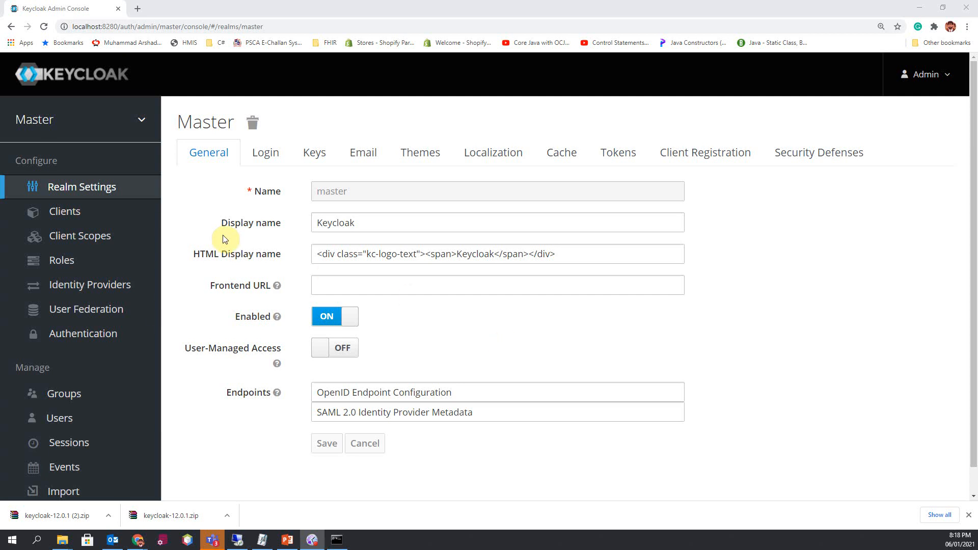